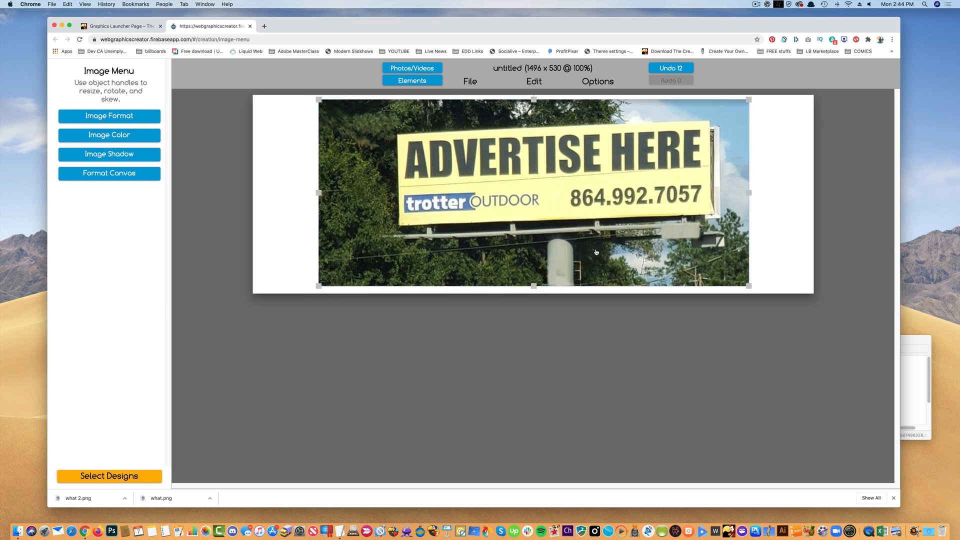
pyautogui.moveTo(415, 224)
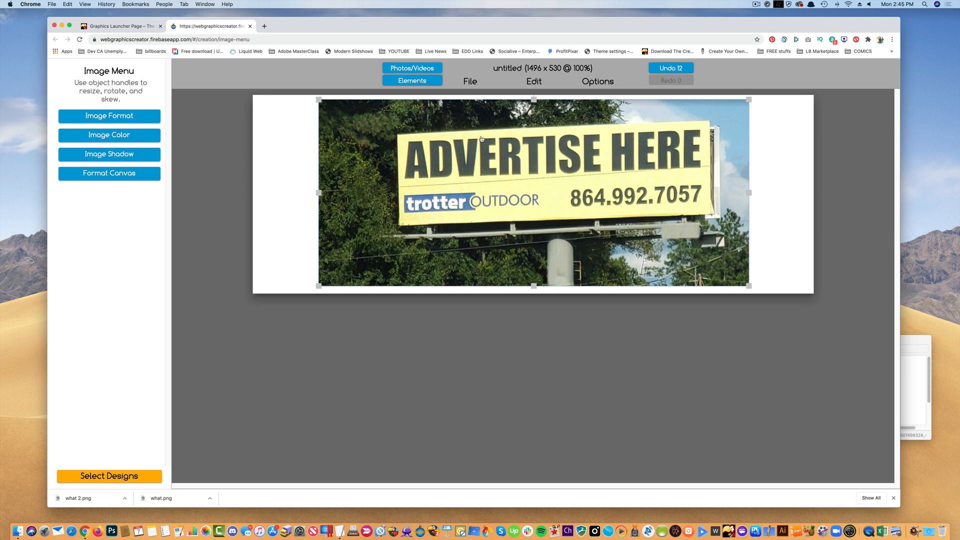
pyautogui.moveTo(703, 193)
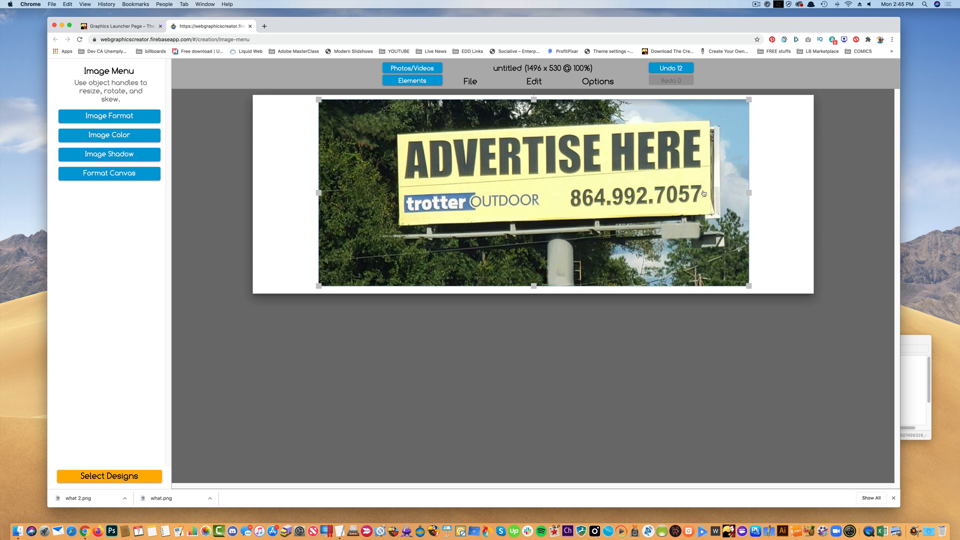
pyautogui.moveTo(635, 198)
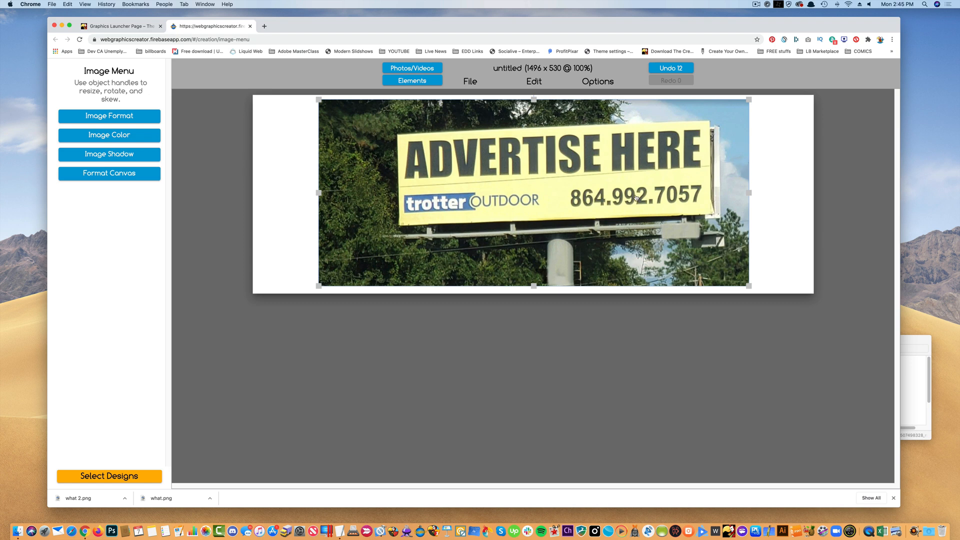
pyautogui.moveTo(688, 197)
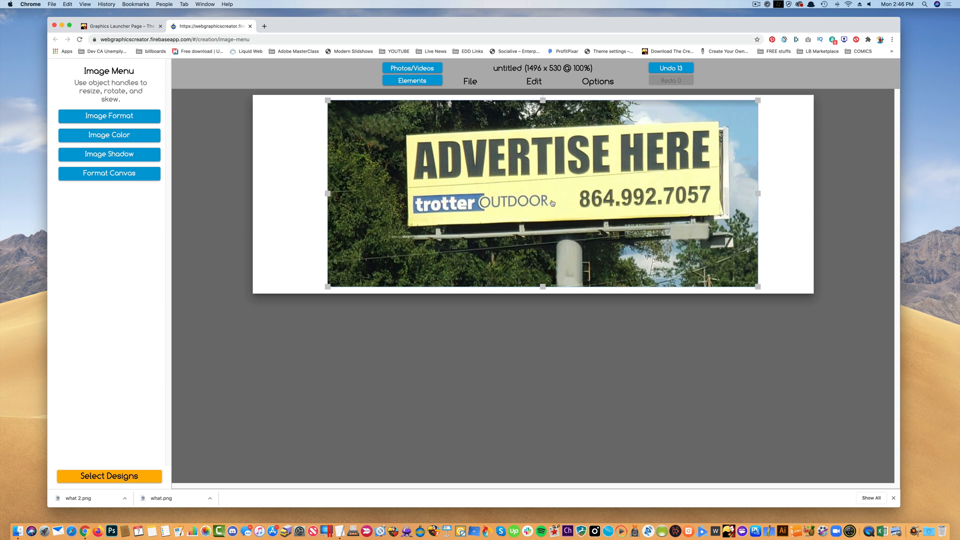
# Step: Shift the roadside billboard photo slightly to the right on the 1496×530 canvas
pyautogui.click(120, 26)
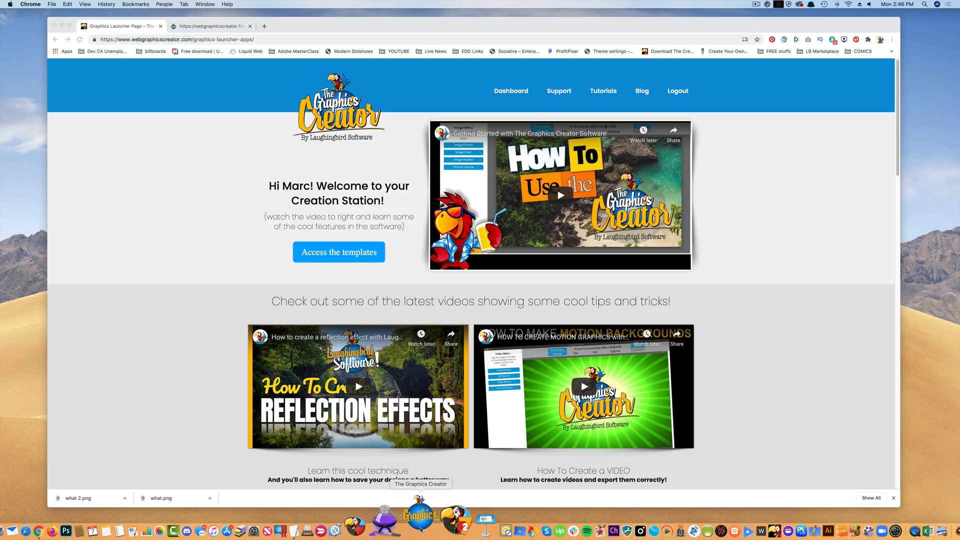
# Step: Dismiss the desktop template window and reveal the launcher's Start creating! design categories
pyautogui.click(419, 518)
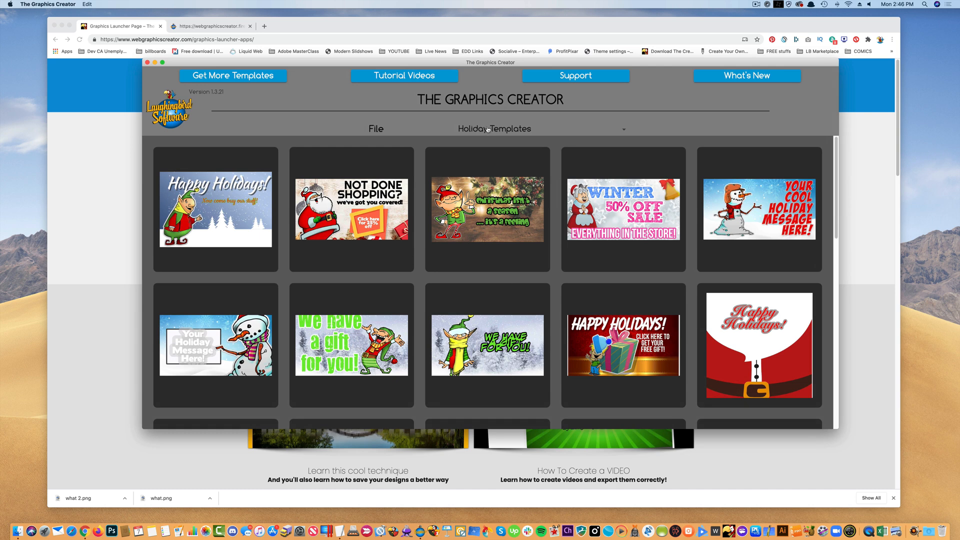
pyautogui.click(493, 128)
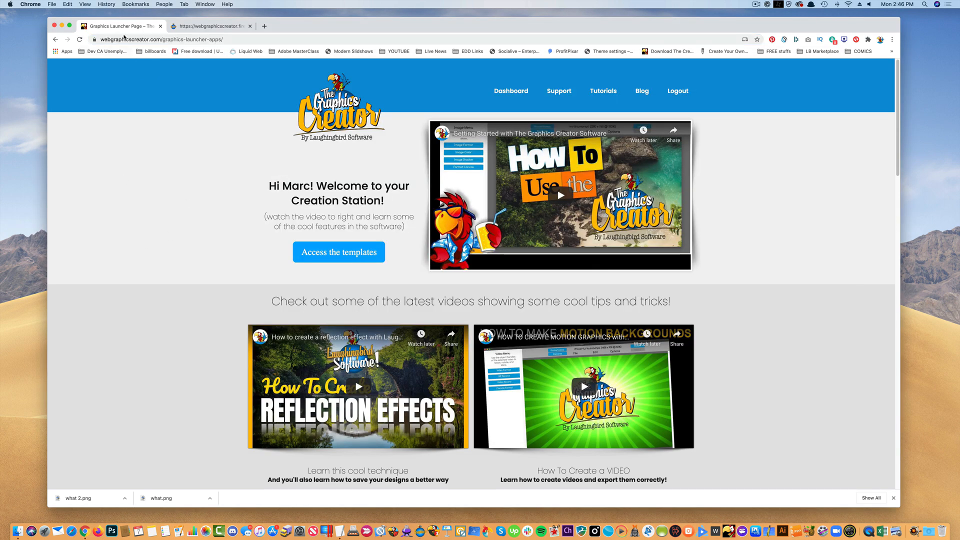
pyautogui.scroll(-3)
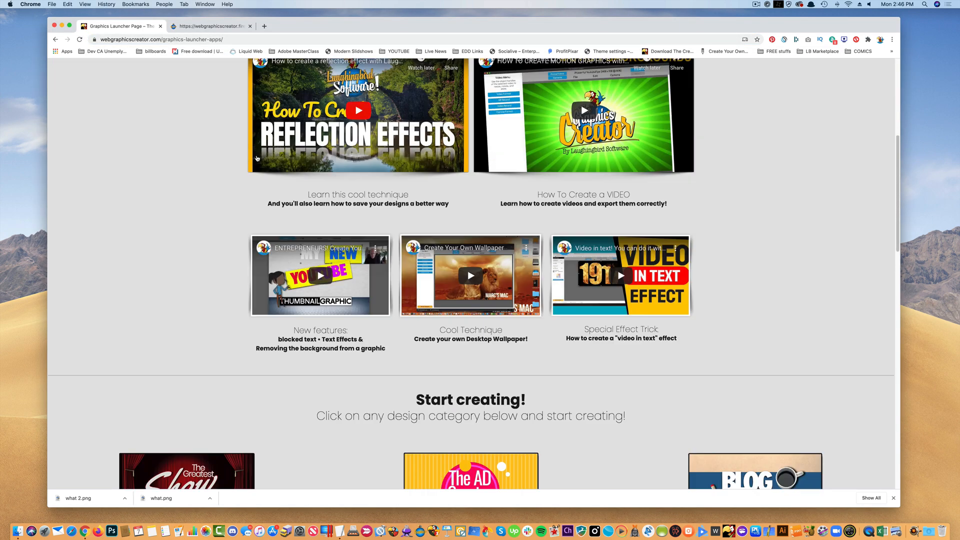
pyautogui.scroll(-3)
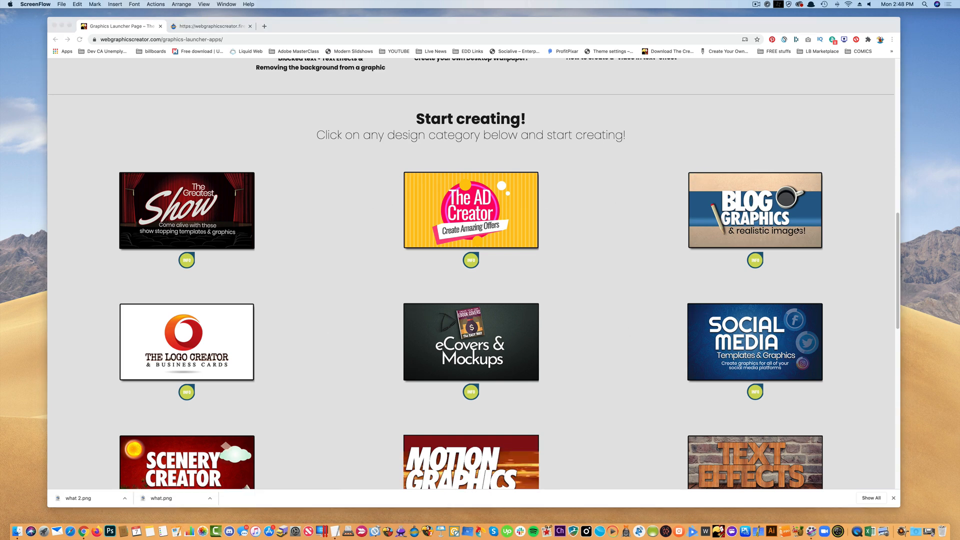
pyautogui.moveTo(696, 234)
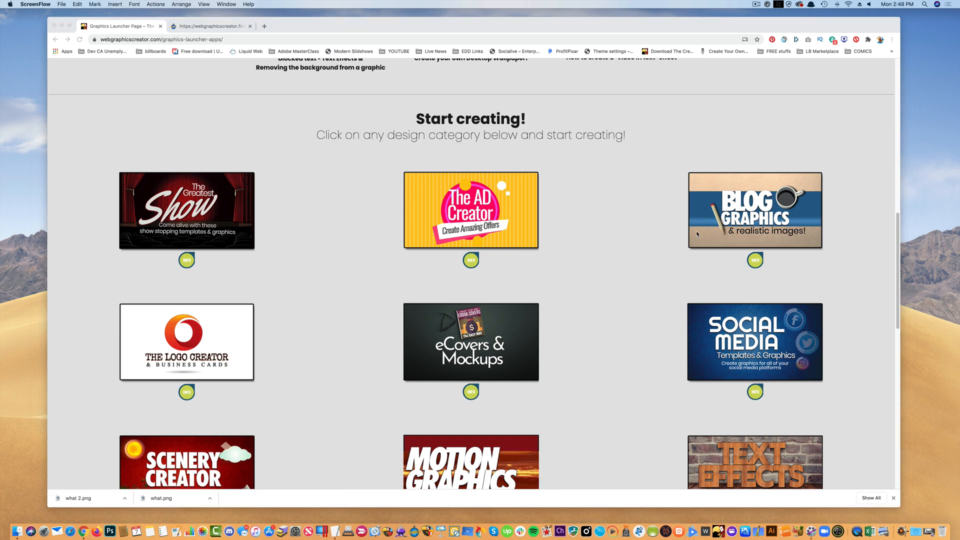
# Step: Browse the template gallery and load the Entrepreneurs Biz Network template (1200×630)
pyautogui.scroll(-3)
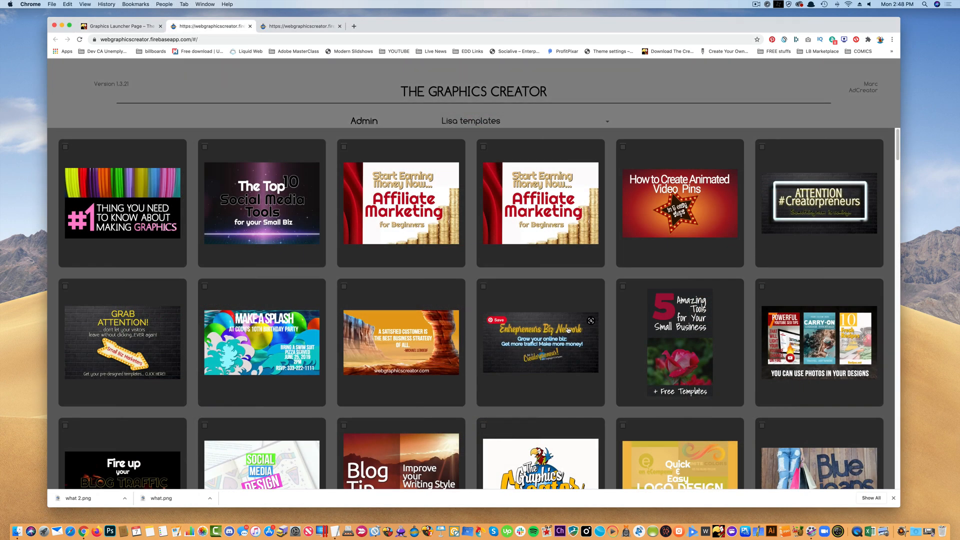
pyautogui.moveTo(511, 144)
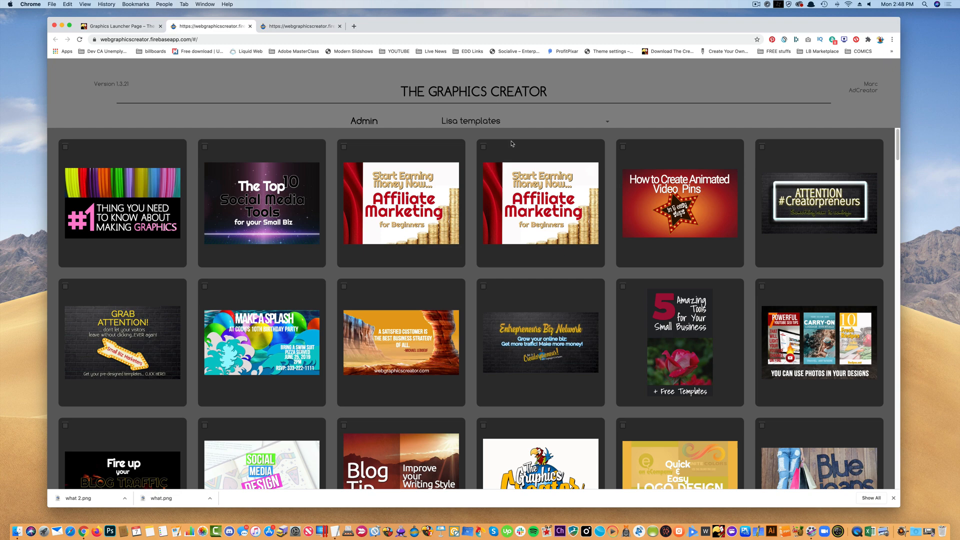
pyautogui.moveTo(573, 316)
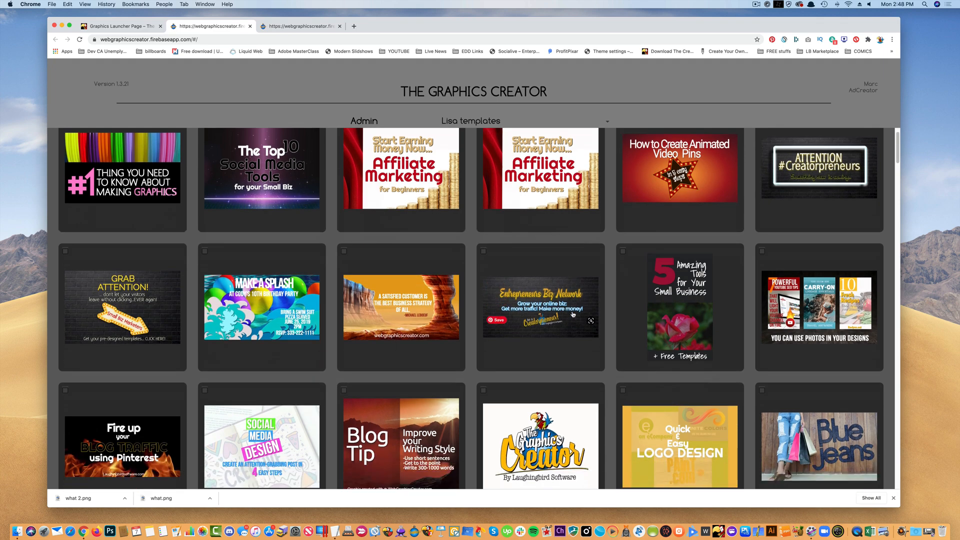
pyautogui.scroll(-3)
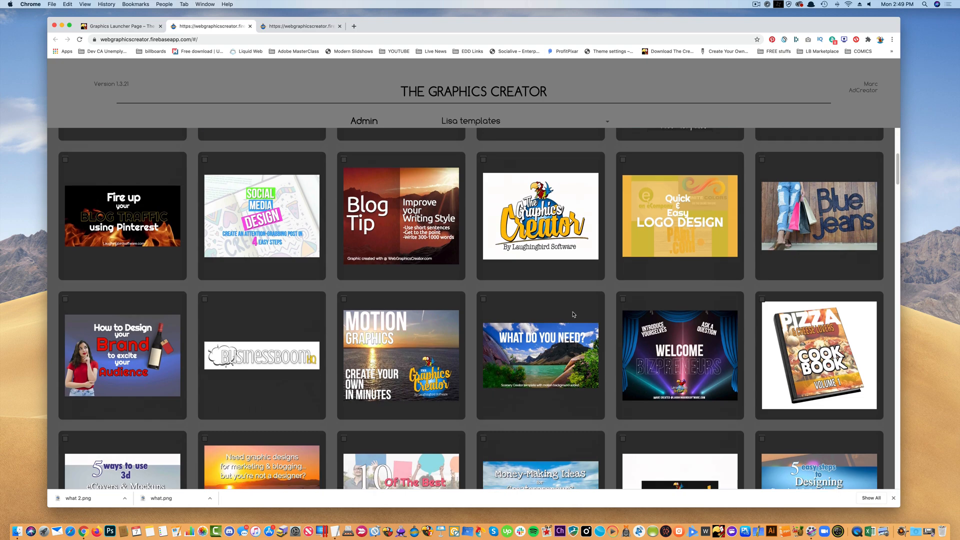
pyautogui.scroll(-3)
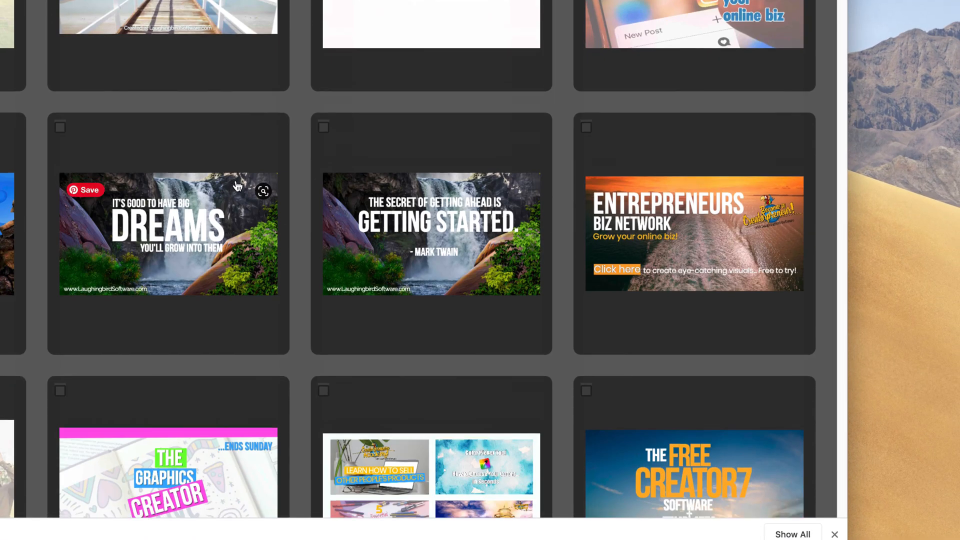
pyautogui.scroll(-3)
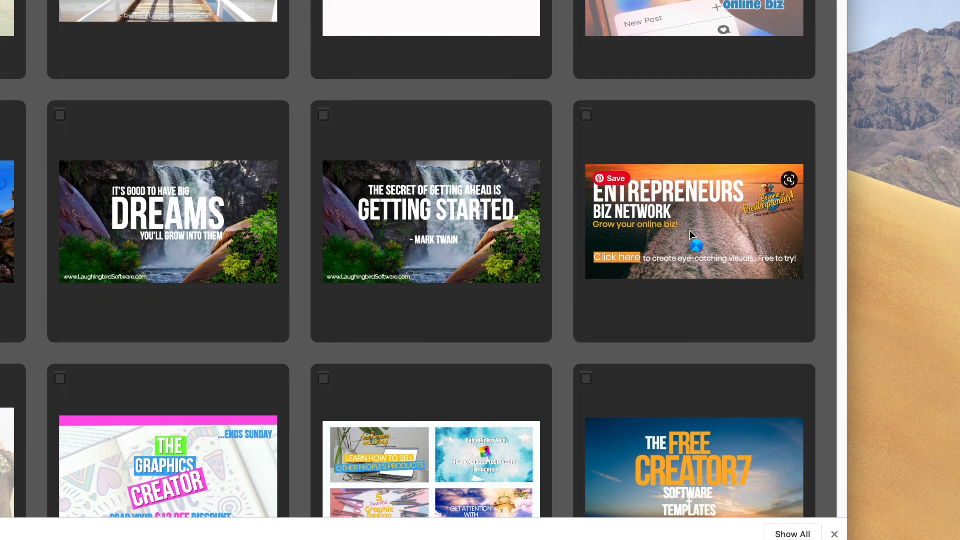
pyautogui.click(693, 221)
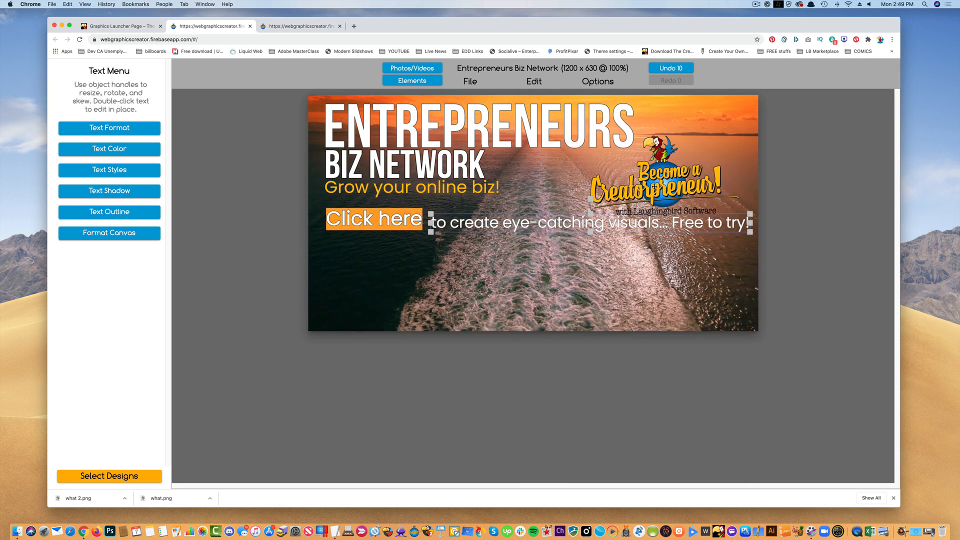
# Step: Set the canvas height to 419 via Format Canvas, keeping the 1200 width
pyautogui.click(673, 171)
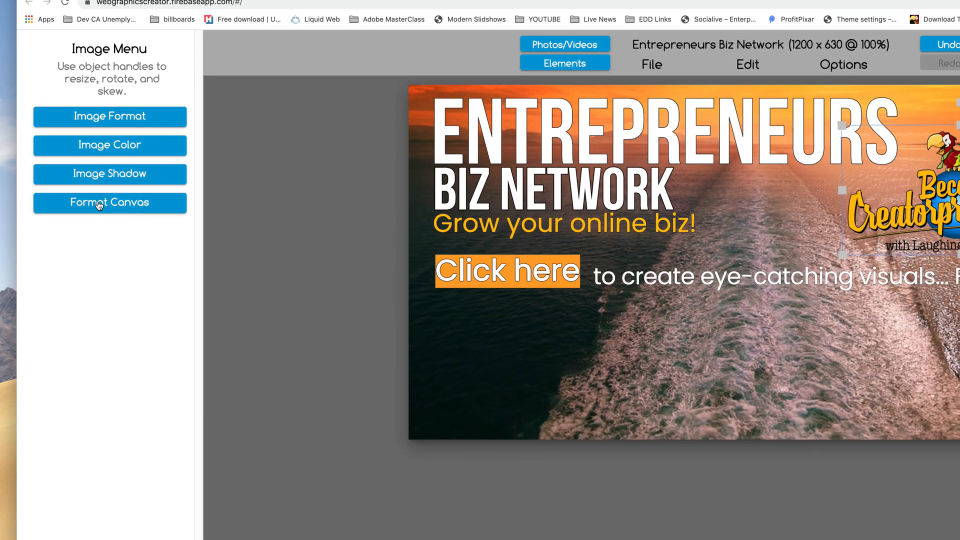
pyautogui.click(109, 202)
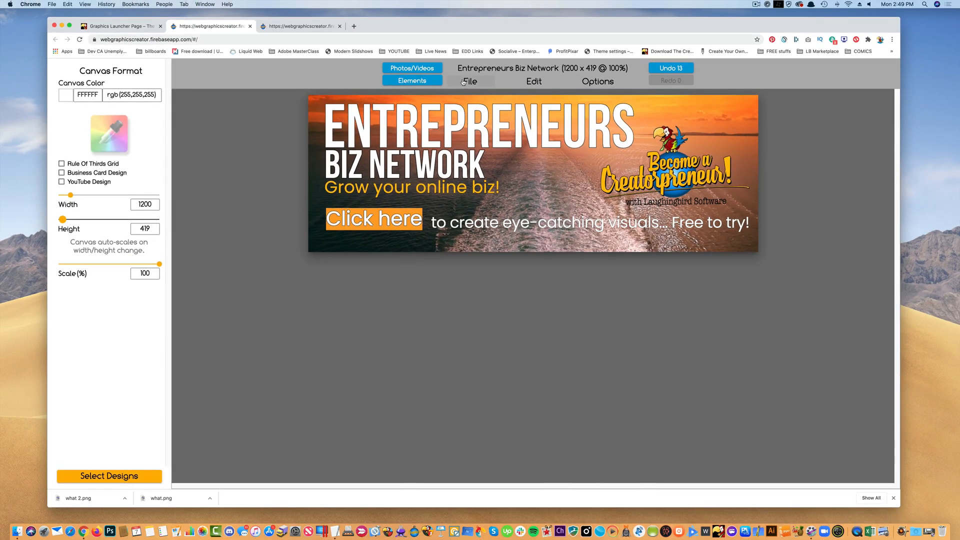
# Step: Download the 1200×419 banner as a PNG named Billboard Idea
pyautogui.click(468, 81)
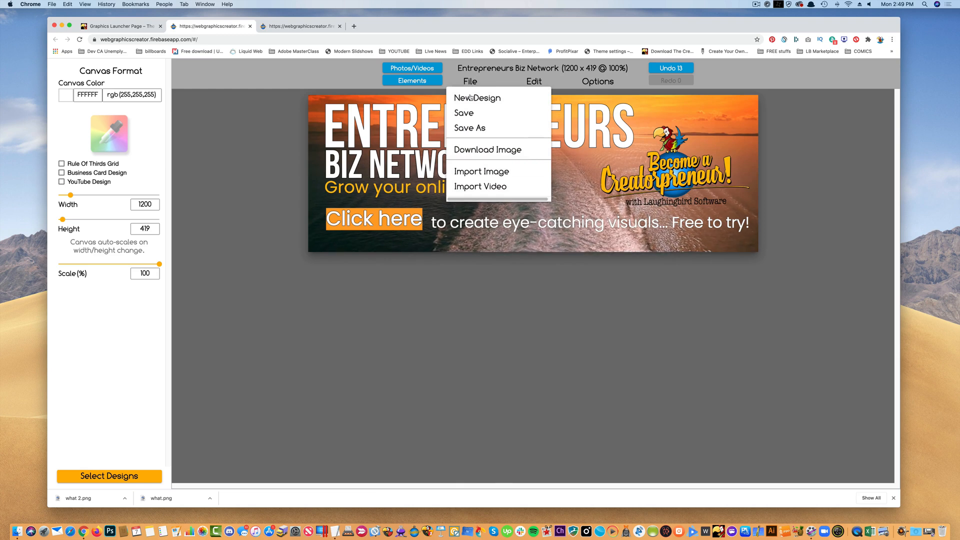
pyautogui.click(488, 149)
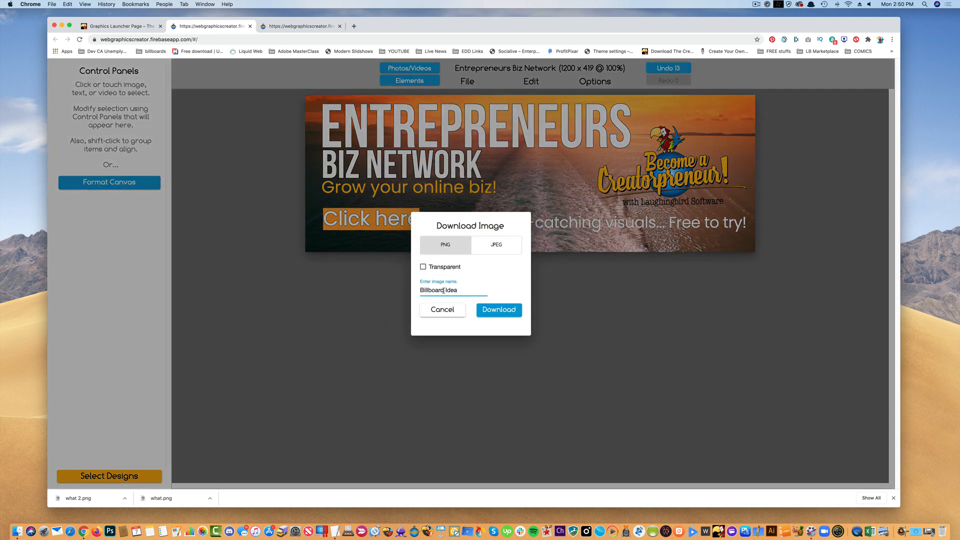
pyautogui.click(498, 310)
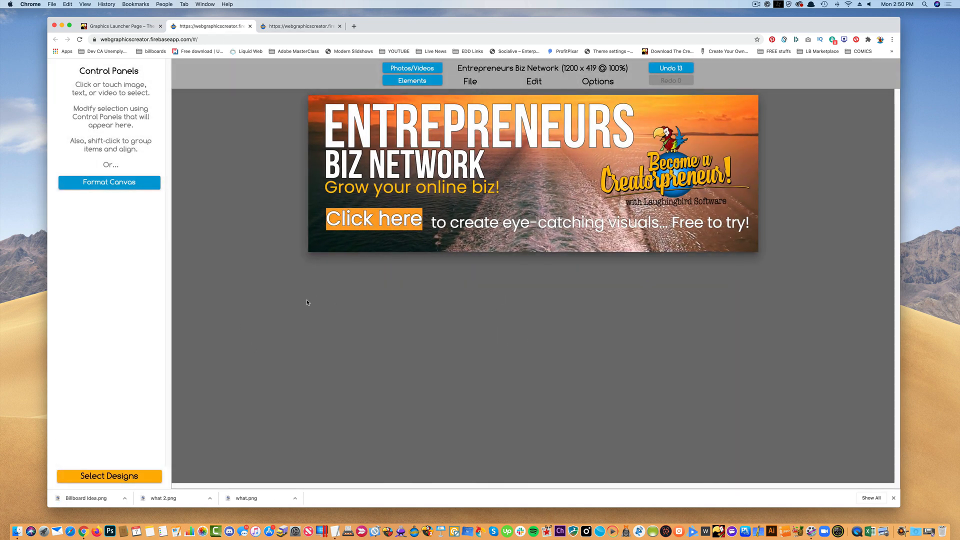
pyautogui.moveTo(140, 30)
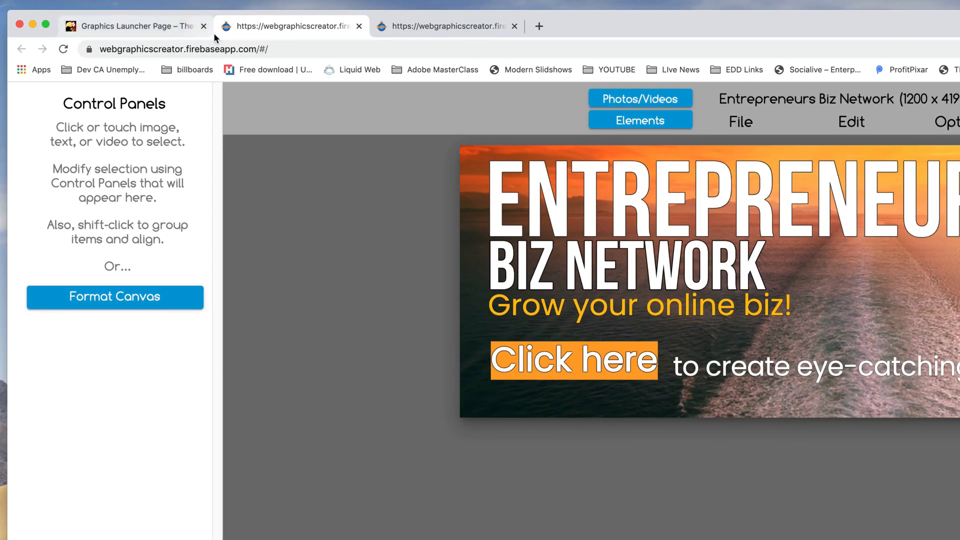
pyautogui.moveTo(828, 119)
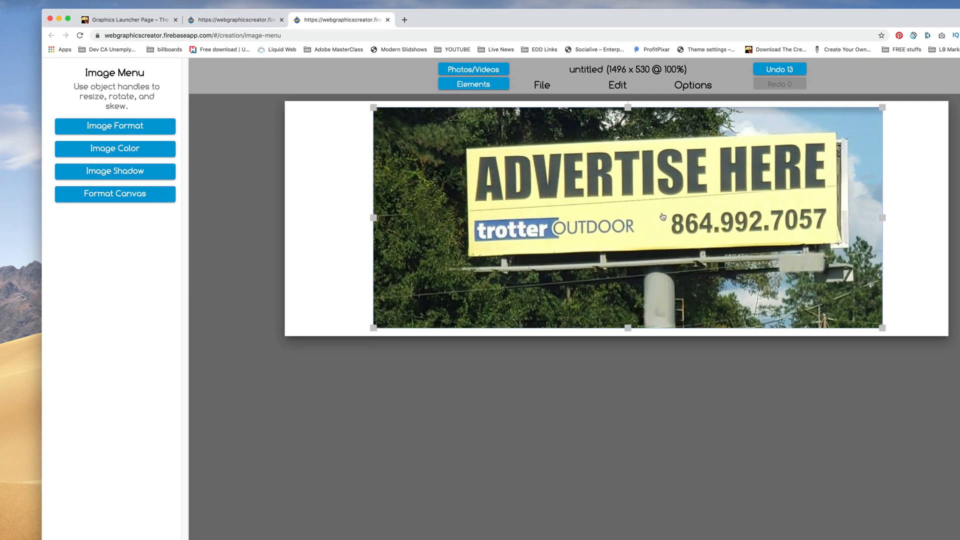
pyautogui.moveTo(326, 61)
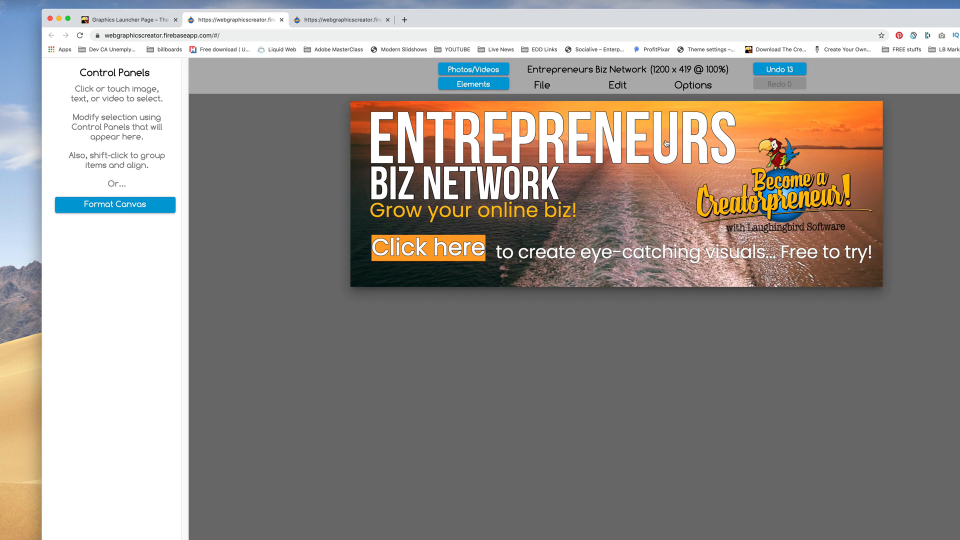
pyautogui.moveTo(599, 224)
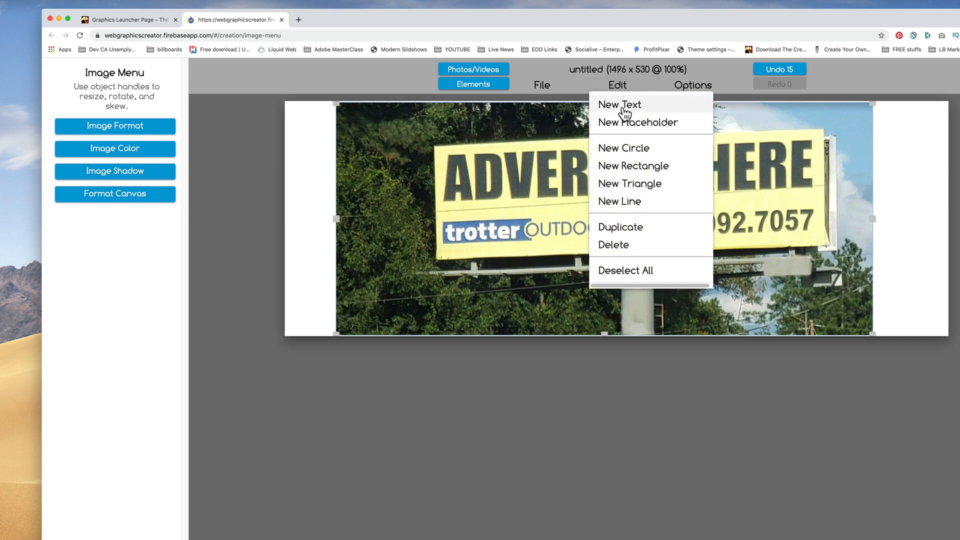
pyautogui.moveTo(637, 122)
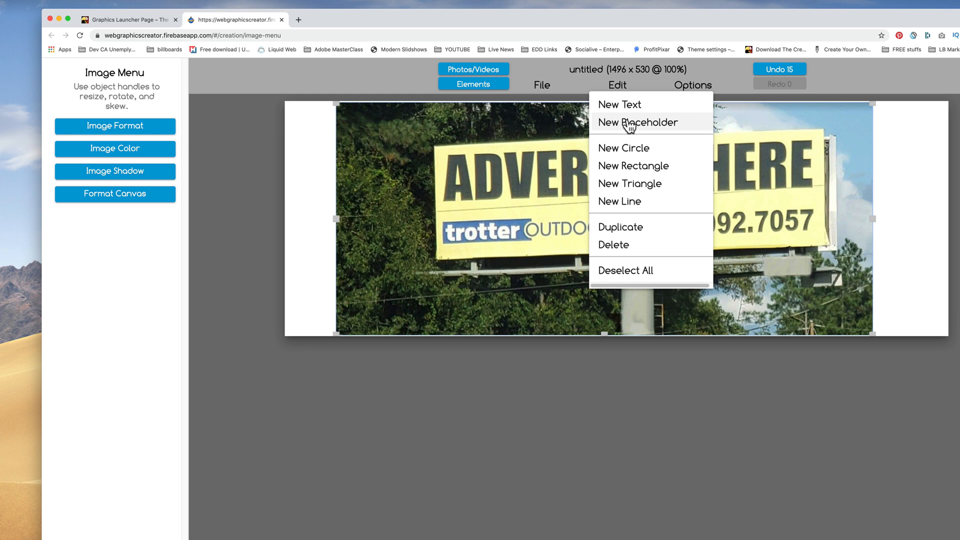
pyautogui.moveTo(619, 104)
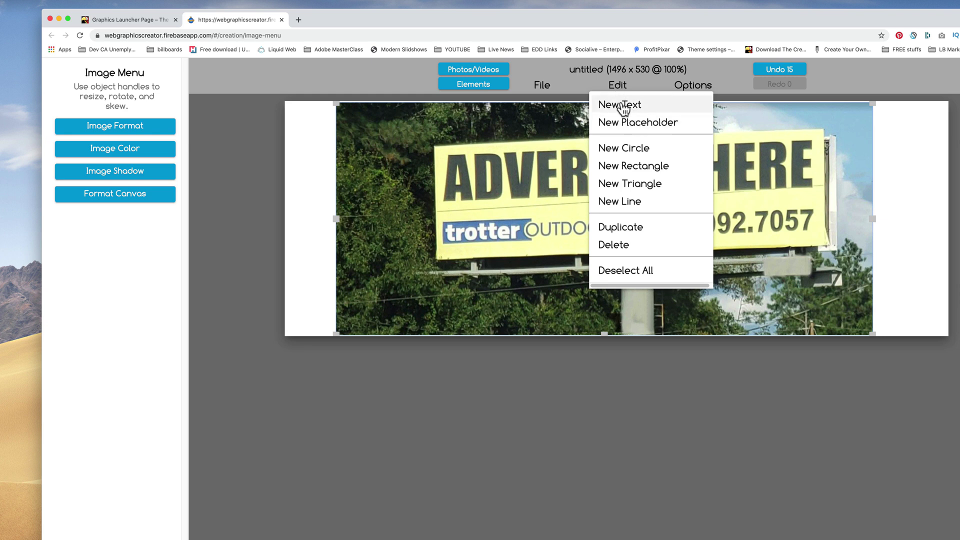
pyautogui.moveTo(629, 133)
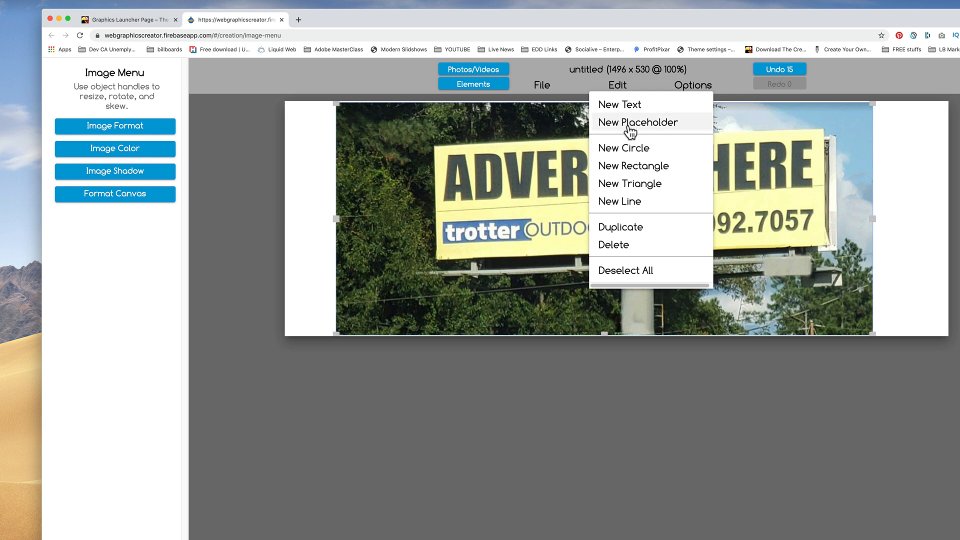
pyautogui.moveTo(625, 125)
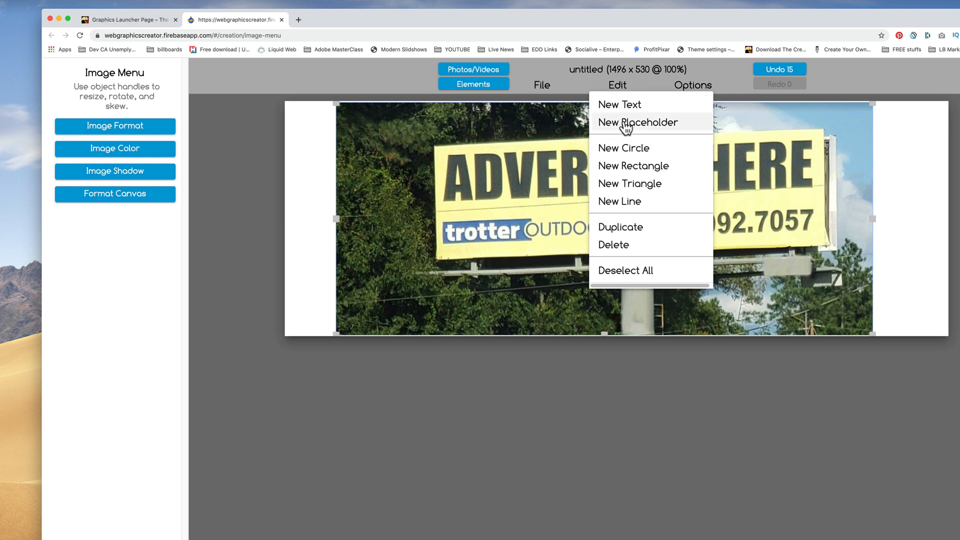
# Step: Add a new image placeholder over the billboard face in the roadside photo
pyautogui.click(638, 122)
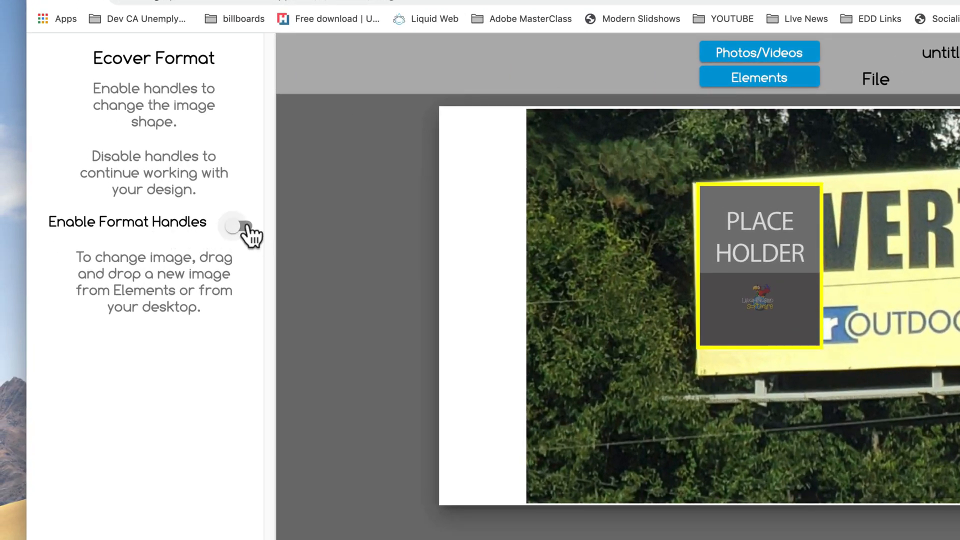
# Step: Enable format handles, fit the placeholder corners to the tilted billboard, then lock the shape
pyautogui.click(236, 227)
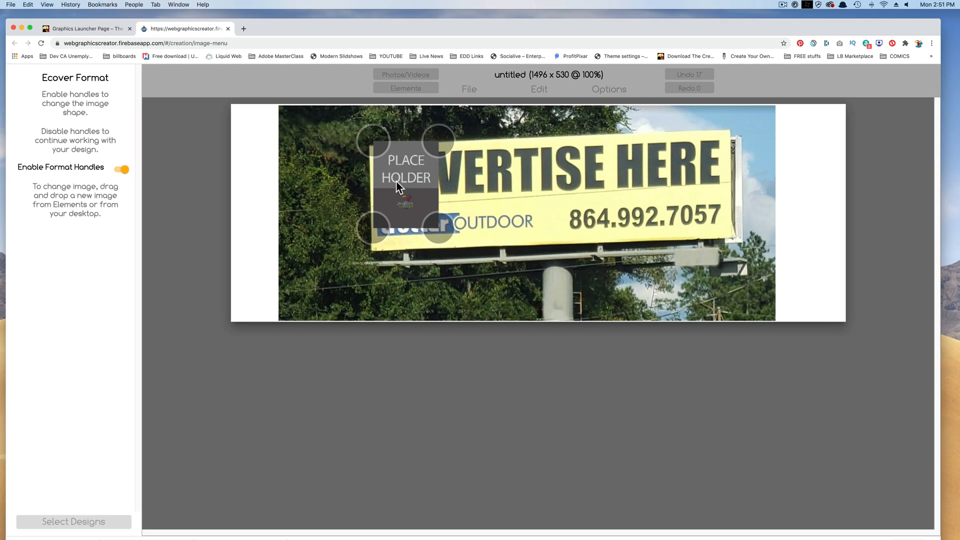
pyautogui.moveTo(377, 152)
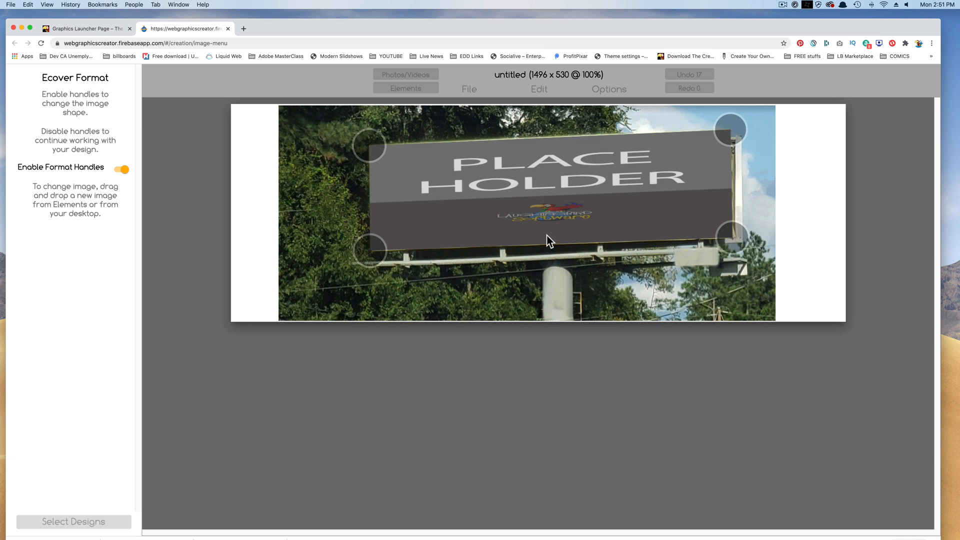
pyautogui.moveTo(442, 211)
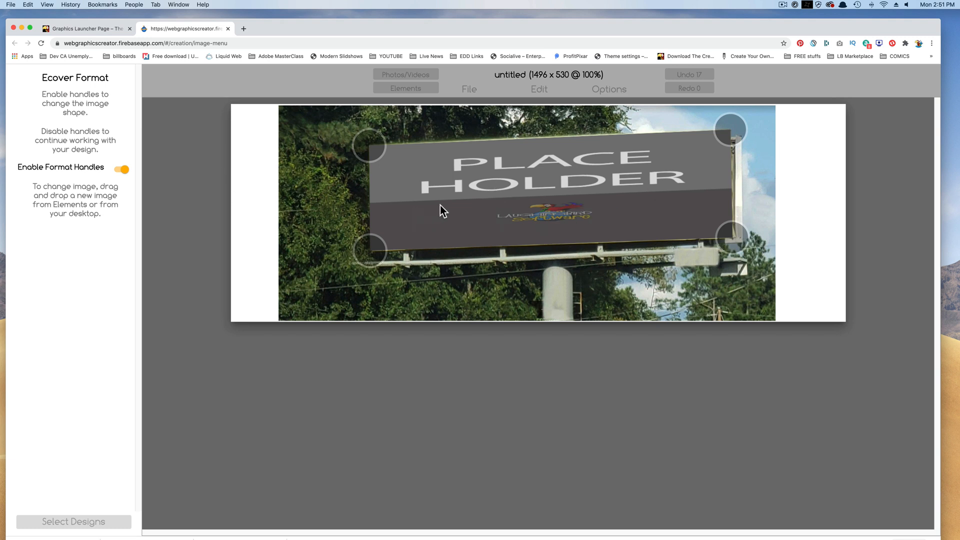
pyautogui.moveTo(188, 172)
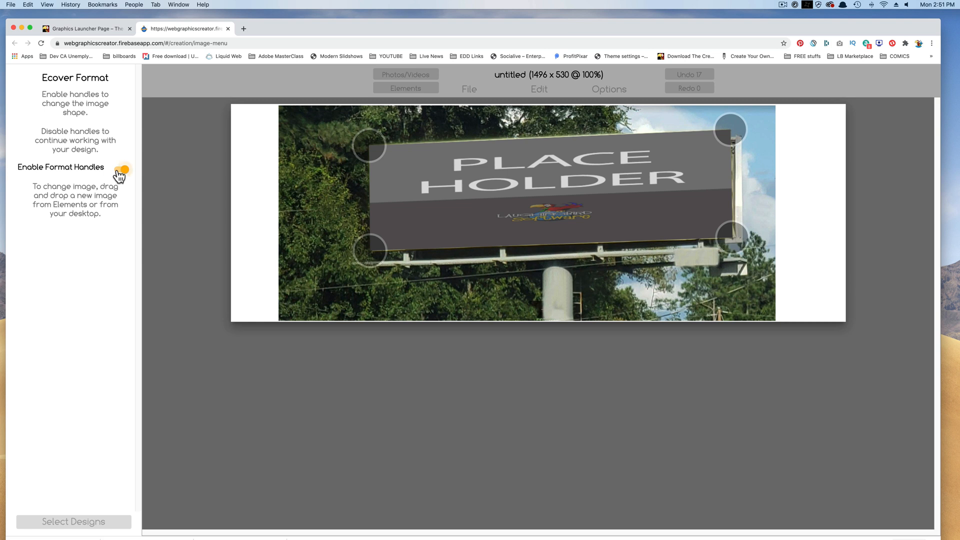
pyautogui.click(121, 170)
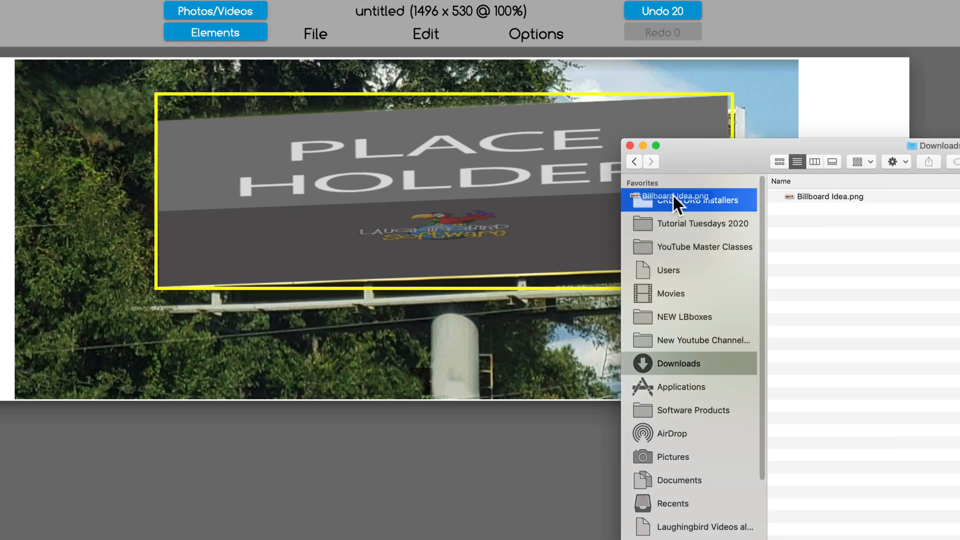
# Step: Drop Billboard Idea.png into the placeholder so the banner follows the billboard's perspective
pyautogui.doubleClick(830, 196)
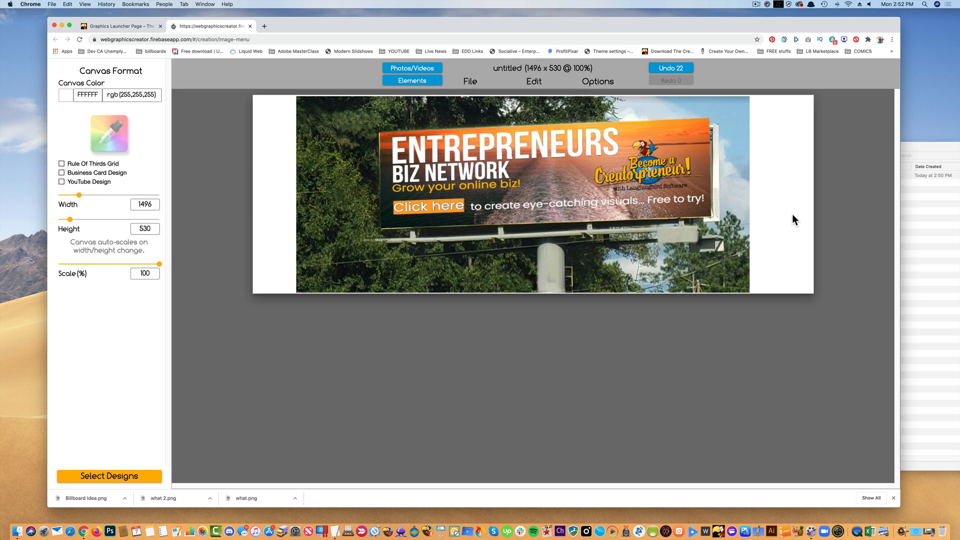
pyautogui.moveTo(716, 221)
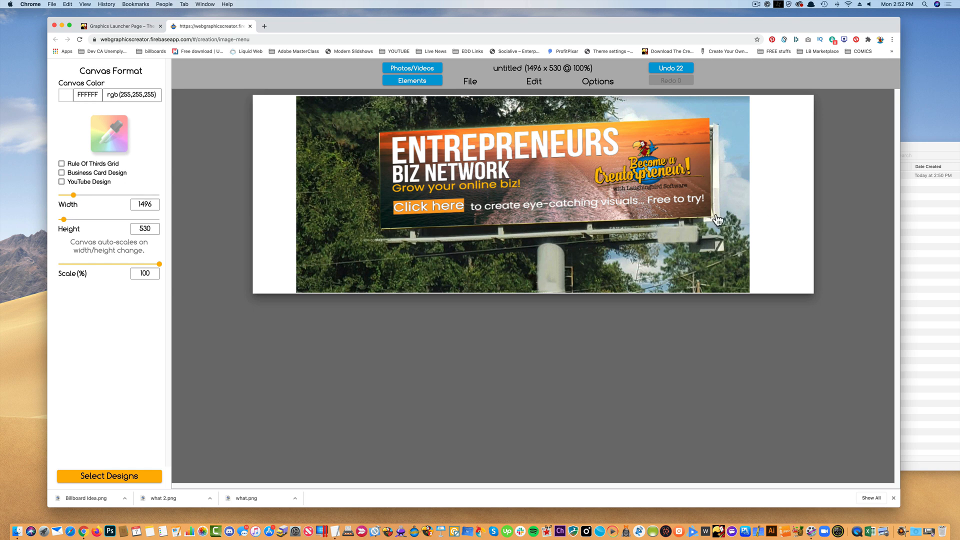
pyautogui.moveTo(943, 231)
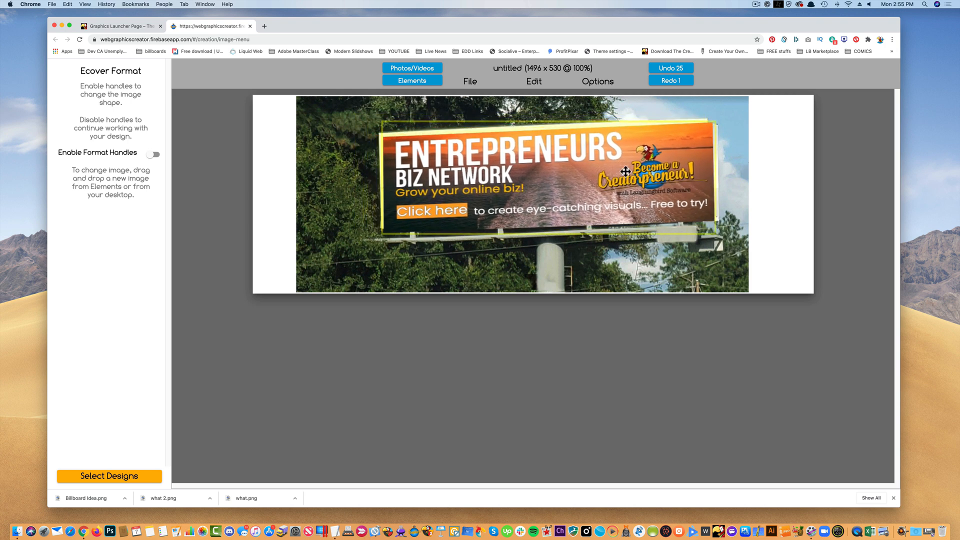
# Step: Delete all elements, leaving the 1496×530 canvas blank
pyautogui.click(669, 68)
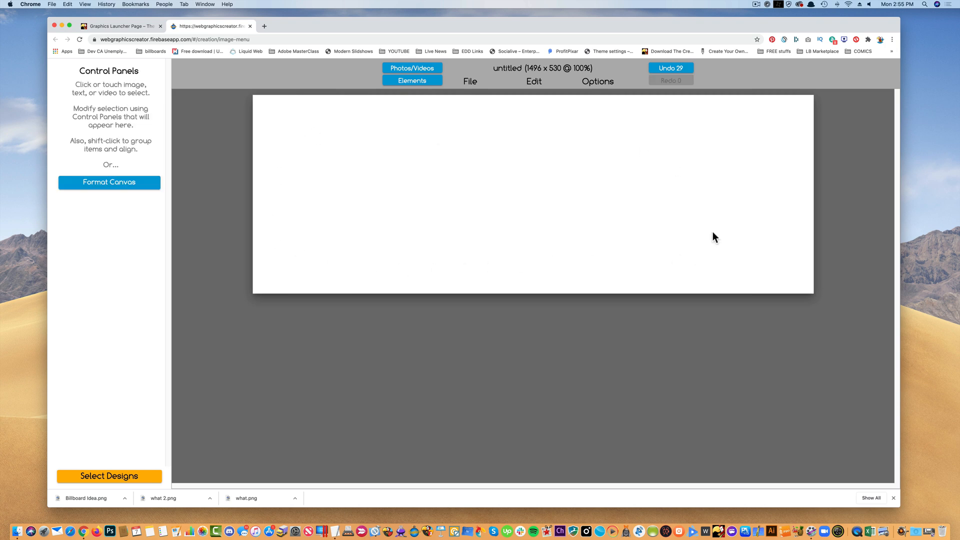
pyautogui.moveTo(640, 140)
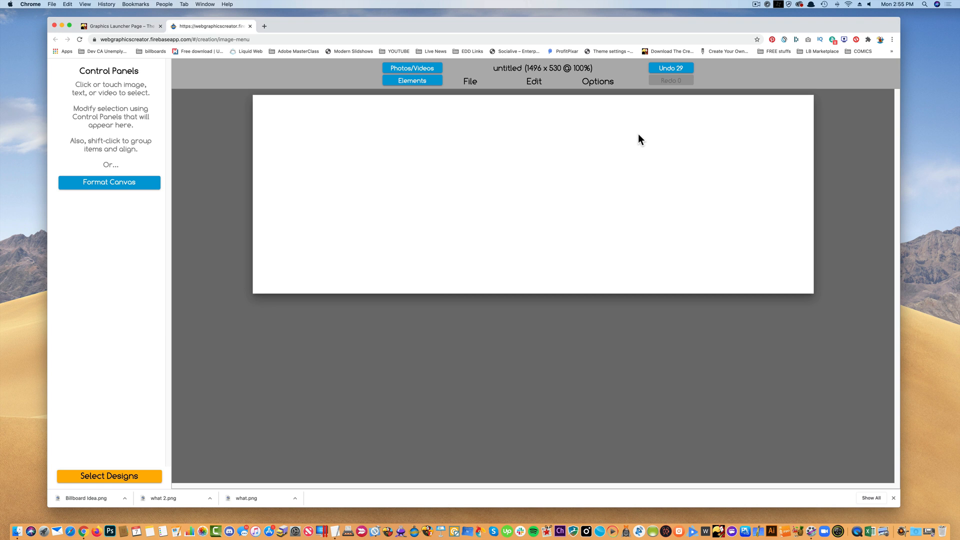
pyautogui.moveTo(630, 185)
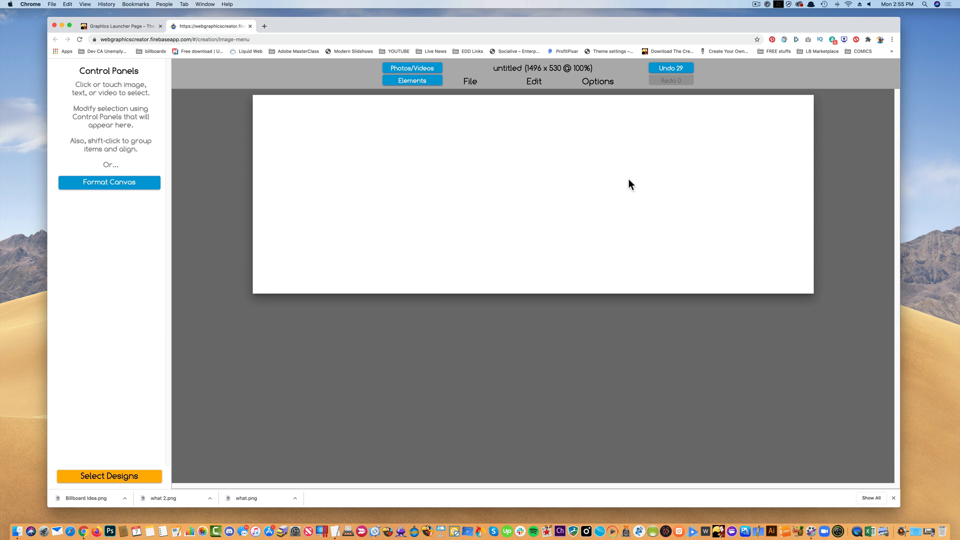
pyautogui.moveTo(554, 125)
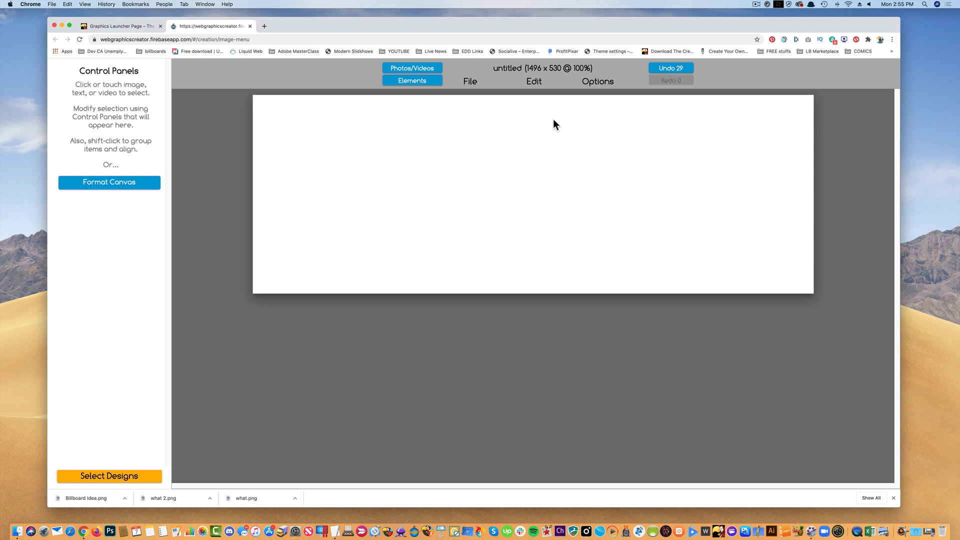
pyautogui.moveTo(534, 81)
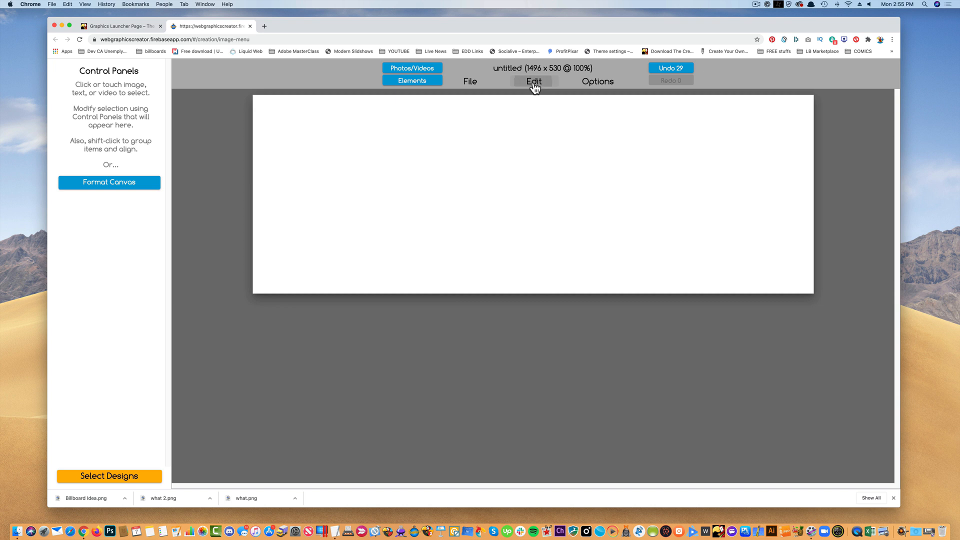
# Step: Add a new grey rectangle via Edit > New Rectangle spanning most of the canvas
pyautogui.click(533, 81)
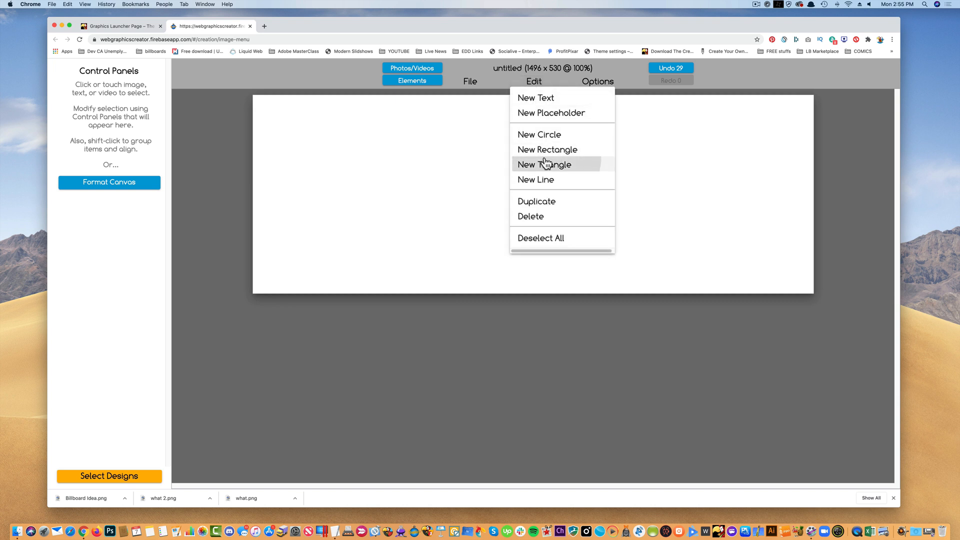
pyautogui.click(546, 149)
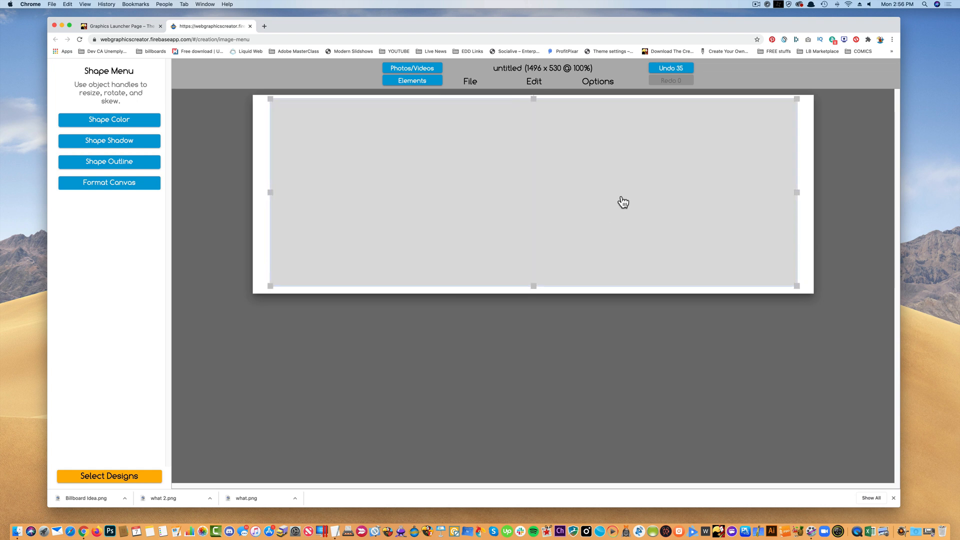
pyautogui.moveTo(326, 253)
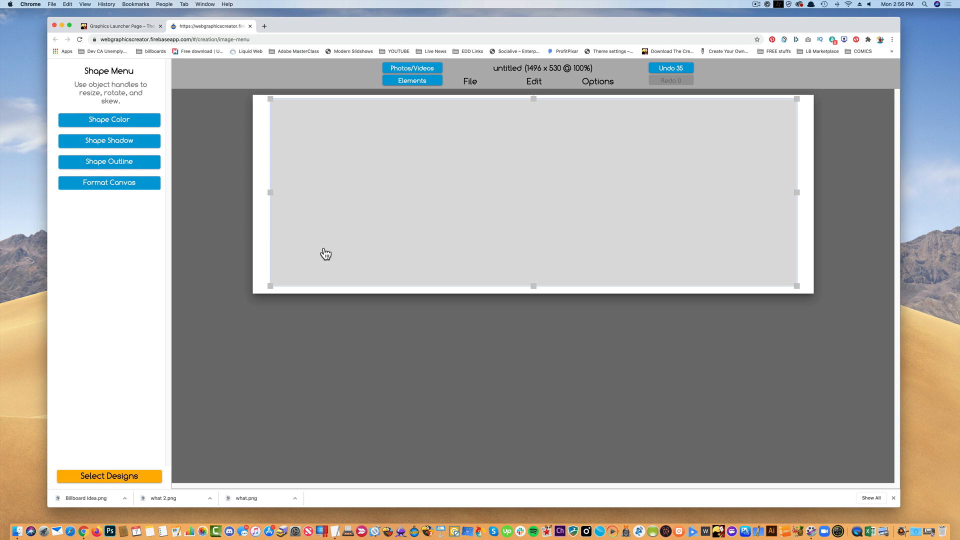
pyautogui.moveTo(566, 210)
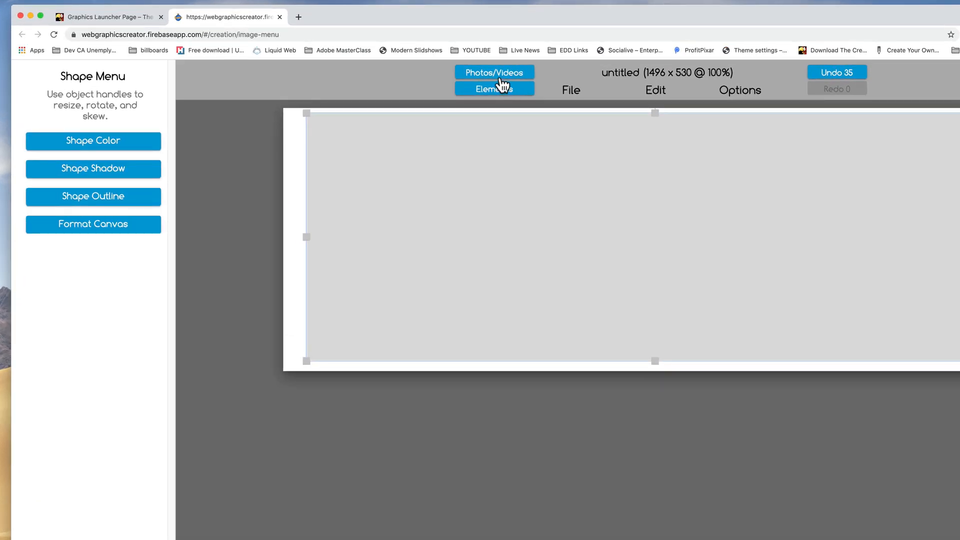
# Step: Search Pexels for 'wood pa' and fill the rectangle with the grey wood planks photo
pyautogui.click(493, 72)
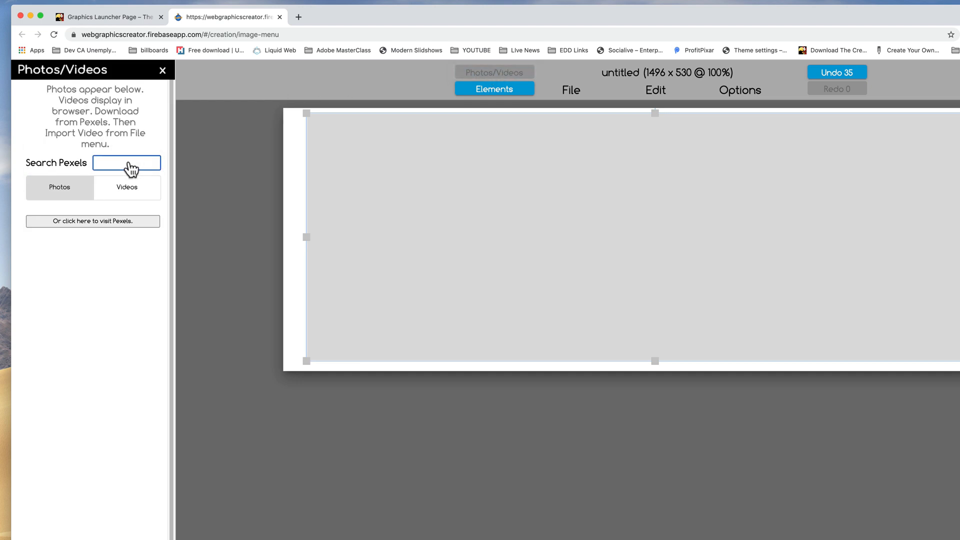
pyautogui.write('wood pa')
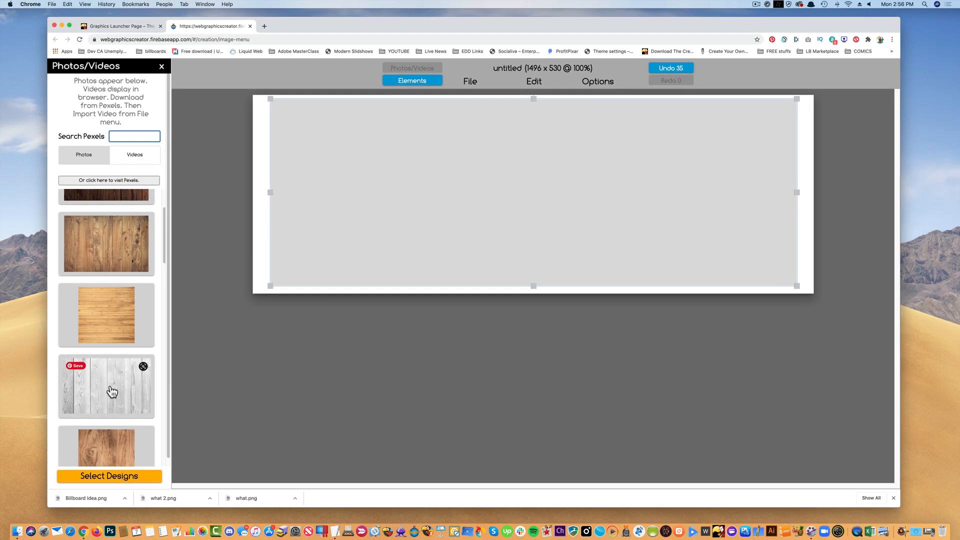
pyautogui.click(112, 390)
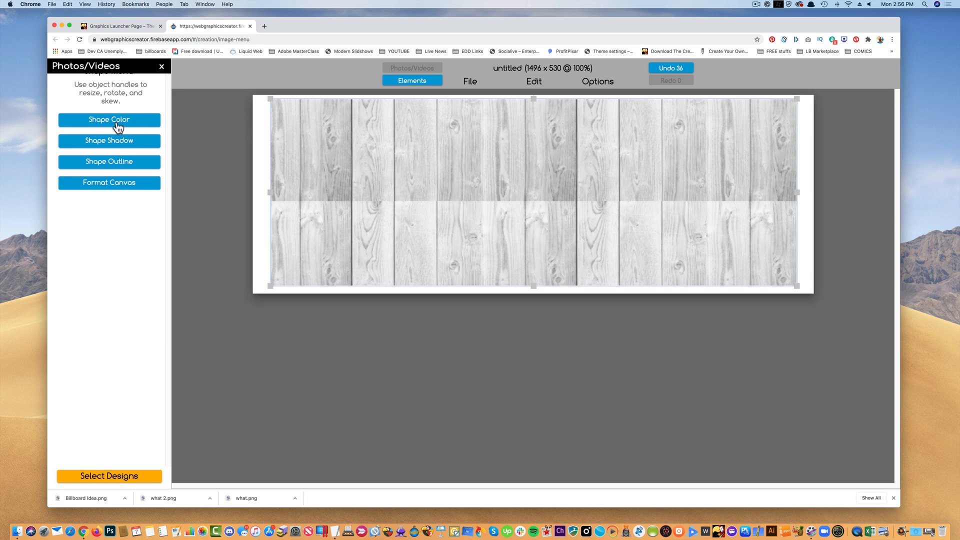
pyautogui.click(109, 119)
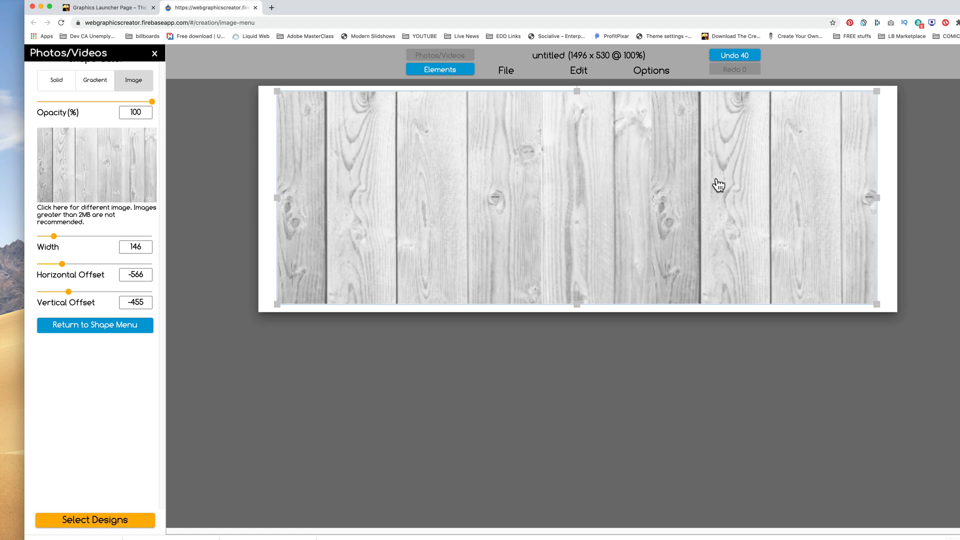
pyautogui.moveTo(177, 85)
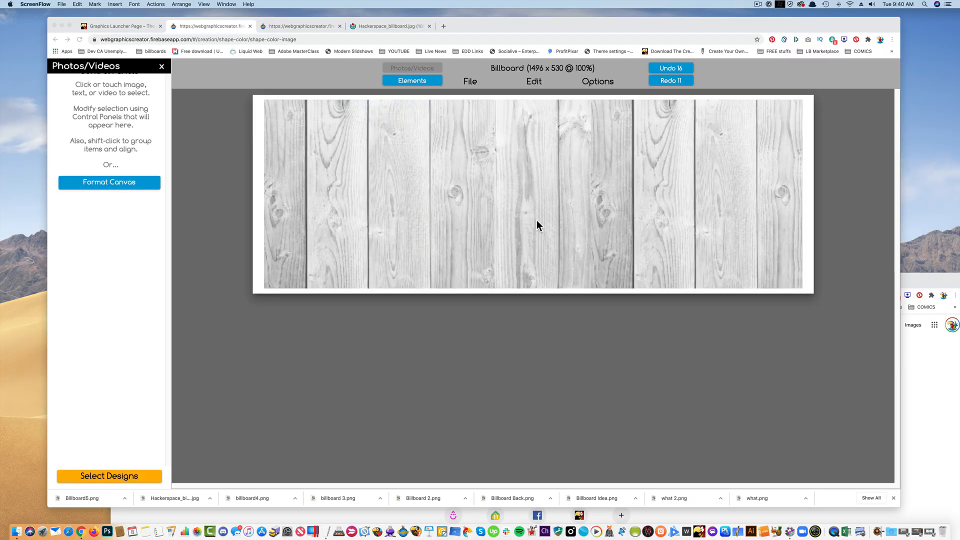
# Step: Search 'wood patte' and swap the fill to the warm brown wood-grain photo
pyautogui.click(522, 202)
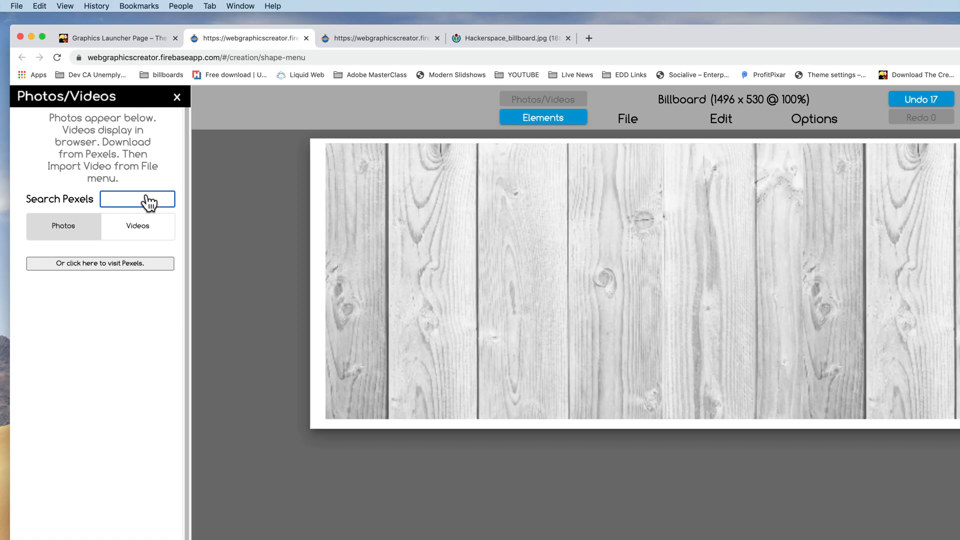
pyautogui.write('wood patte')
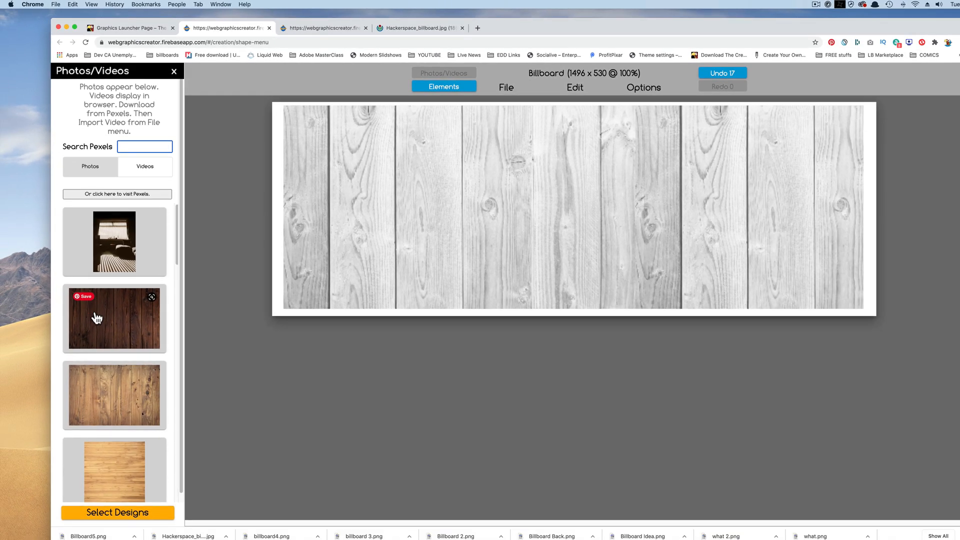
pyautogui.scroll(-3)
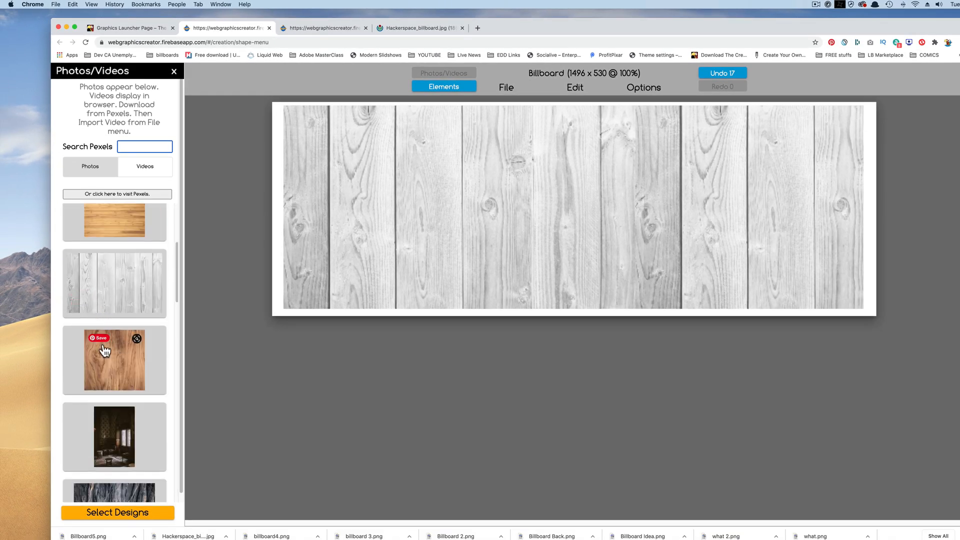
pyautogui.moveTo(489, 239)
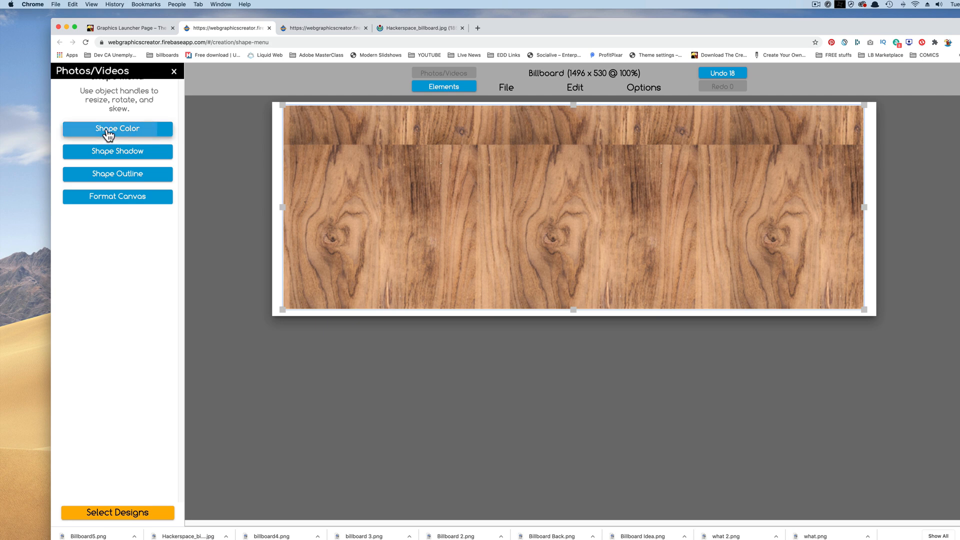
pyautogui.click(117, 129)
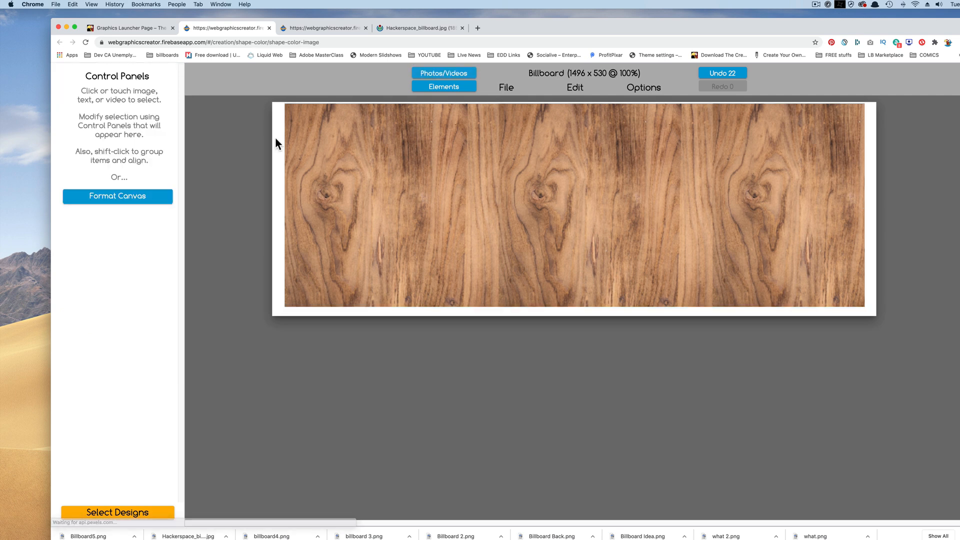
pyautogui.click(463, 199)
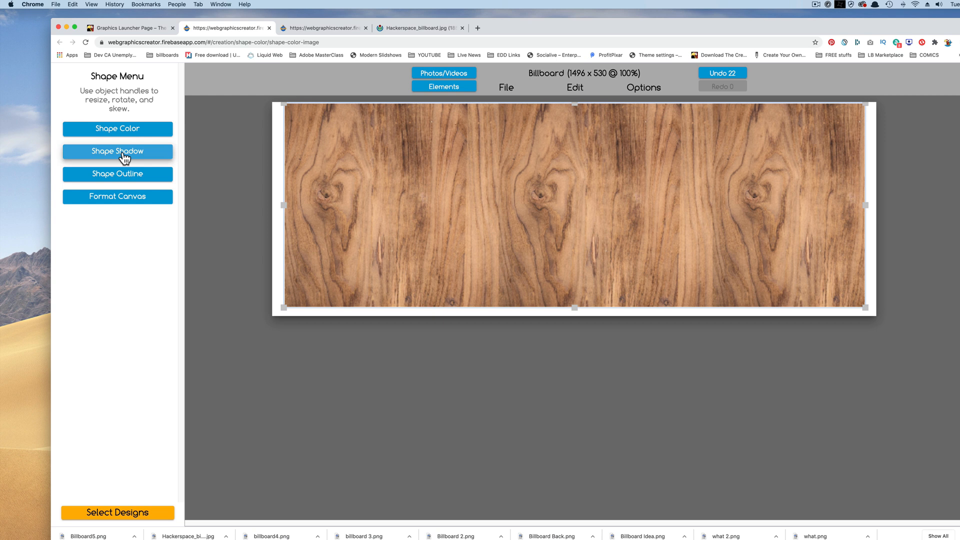
# Step: Soften the wood panel's drop shadow with more blur and 36% opacity
pyautogui.click(117, 151)
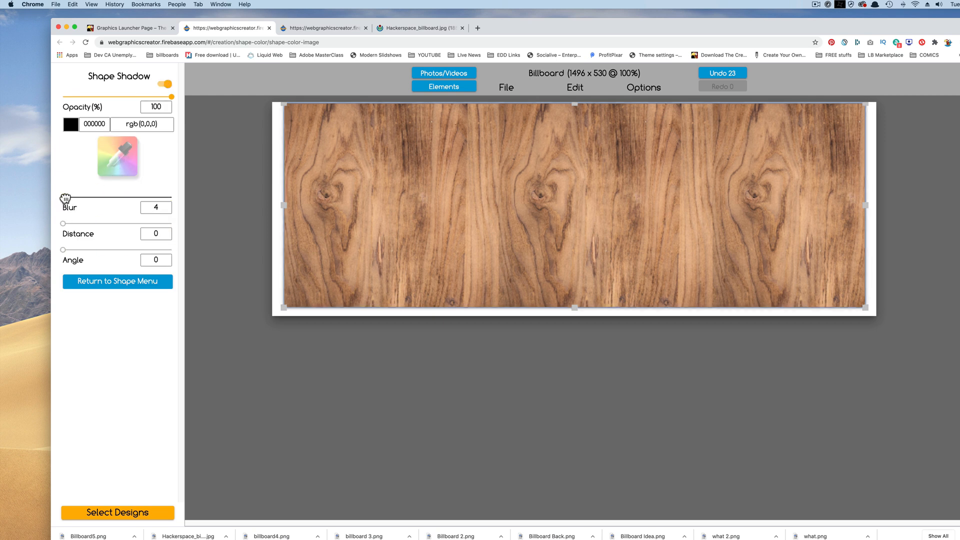
pyautogui.moveTo(63, 198); pyautogui.dragTo(82, 198)
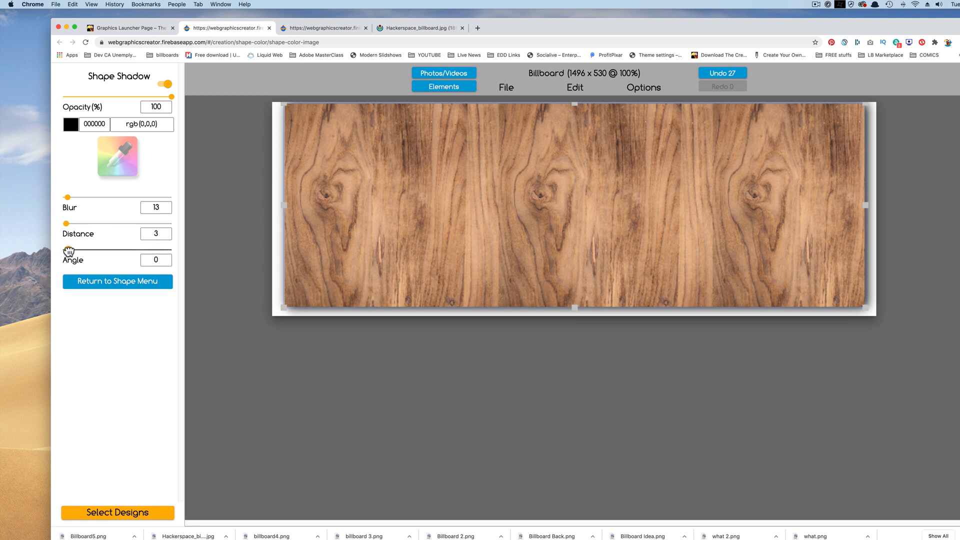
pyautogui.moveTo(66, 249); pyautogui.dragTo(77, 249)
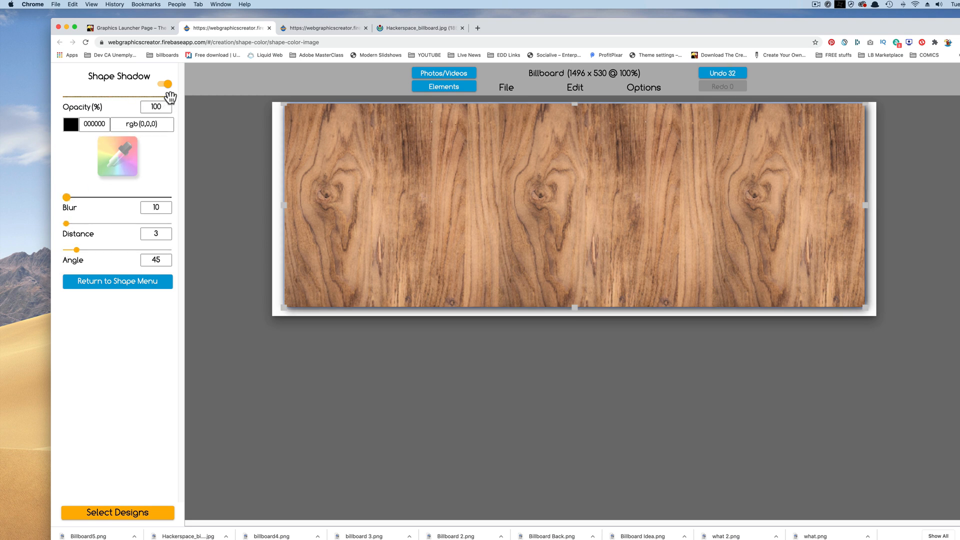
pyautogui.moveTo(170, 84); pyautogui.dragTo(100, 96)
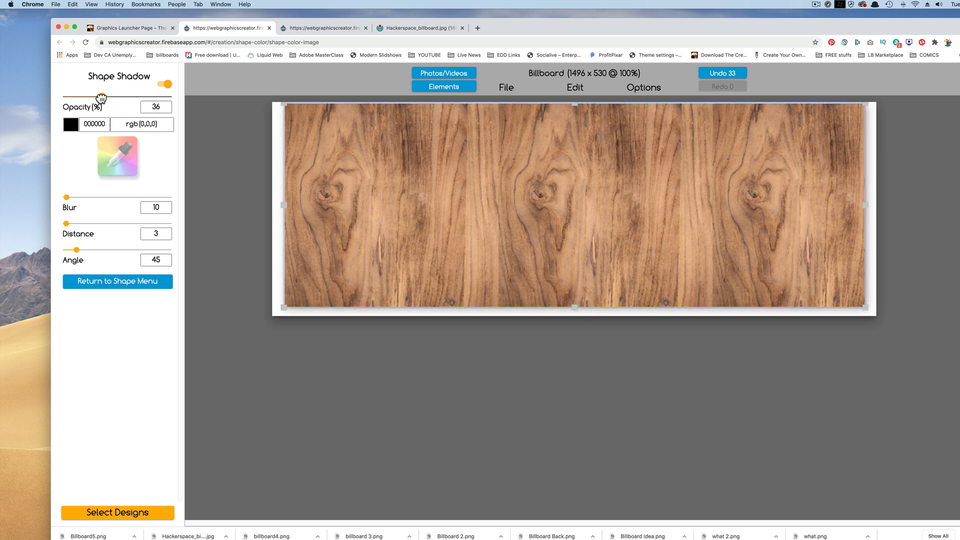
pyautogui.click(117, 281)
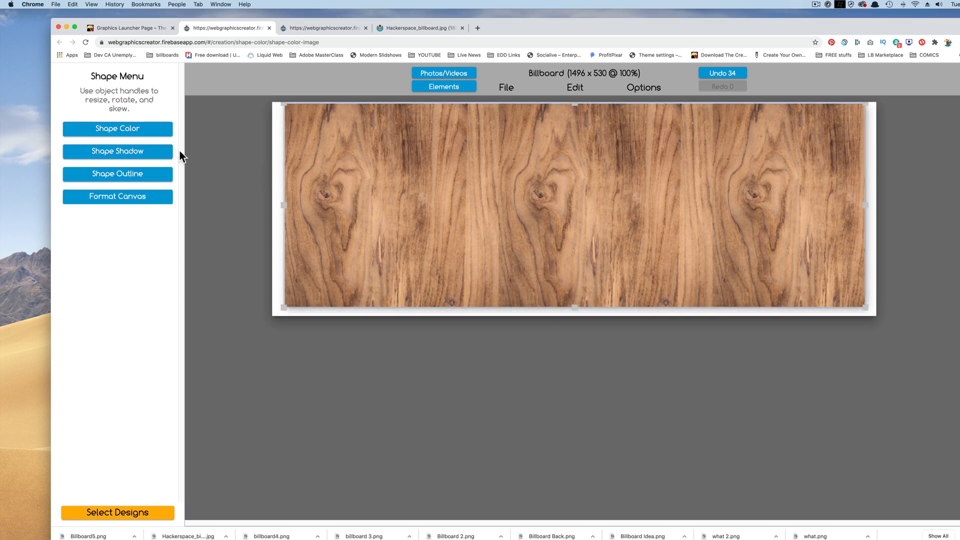
pyautogui.click(117, 196)
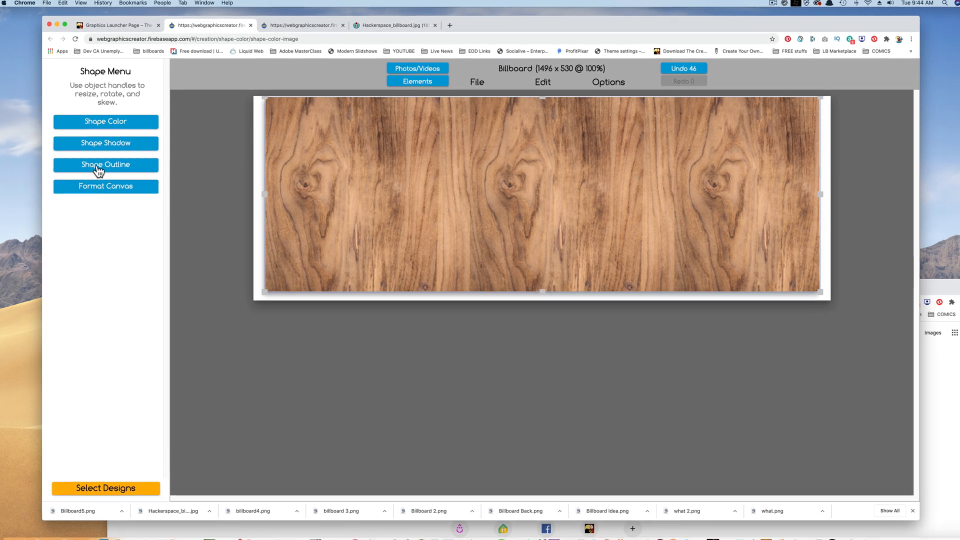
# Step: Give the wood panel a thin grey outline with strength 3
pyautogui.click(106, 164)
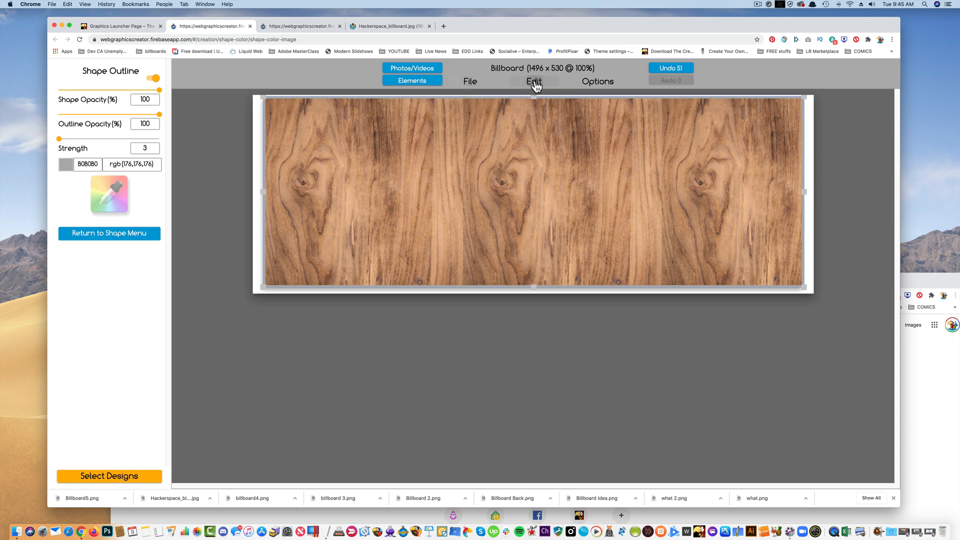
# Step: Add a new placeholder and reshape its corners to fill the inside of the wood frame
pyautogui.click(534, 82)
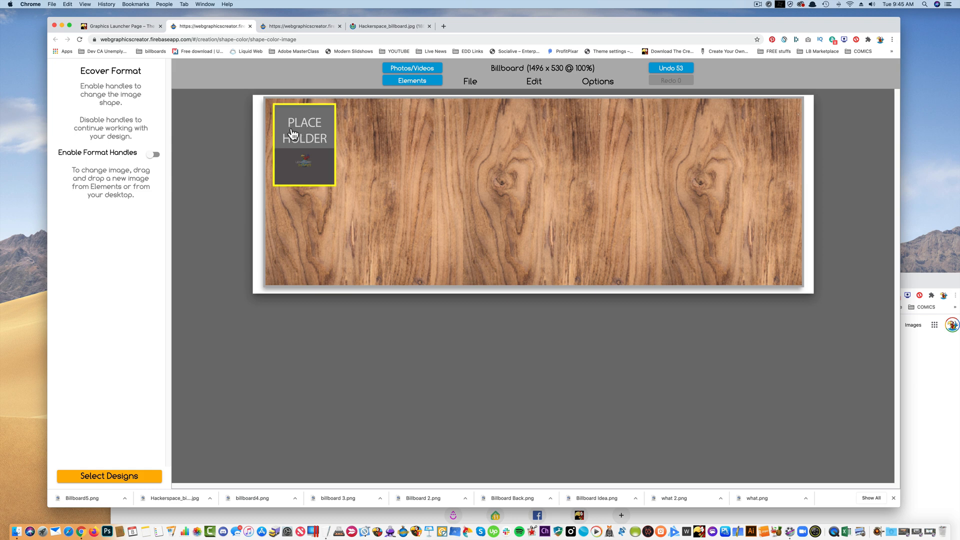
pyautogui.click(154, 153)
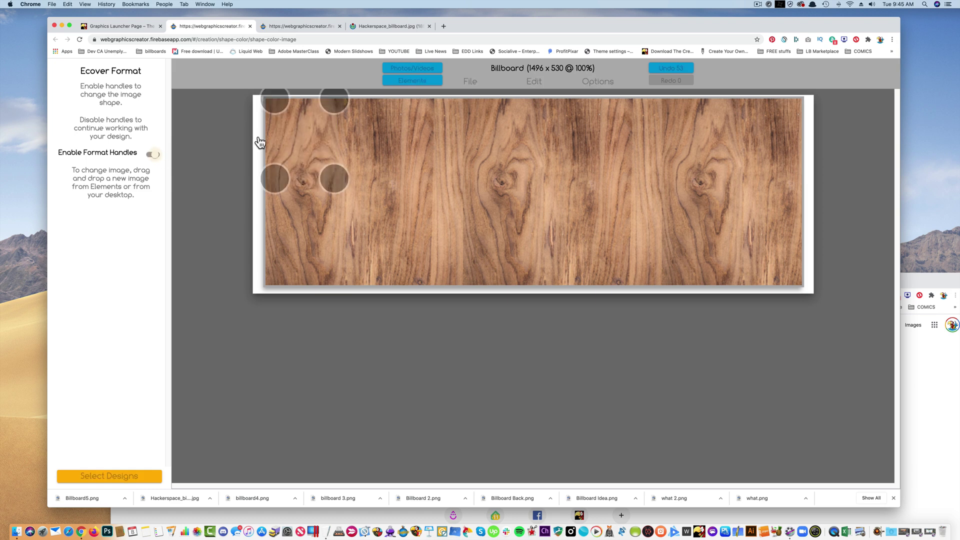
pyautogui.click(152, 153)
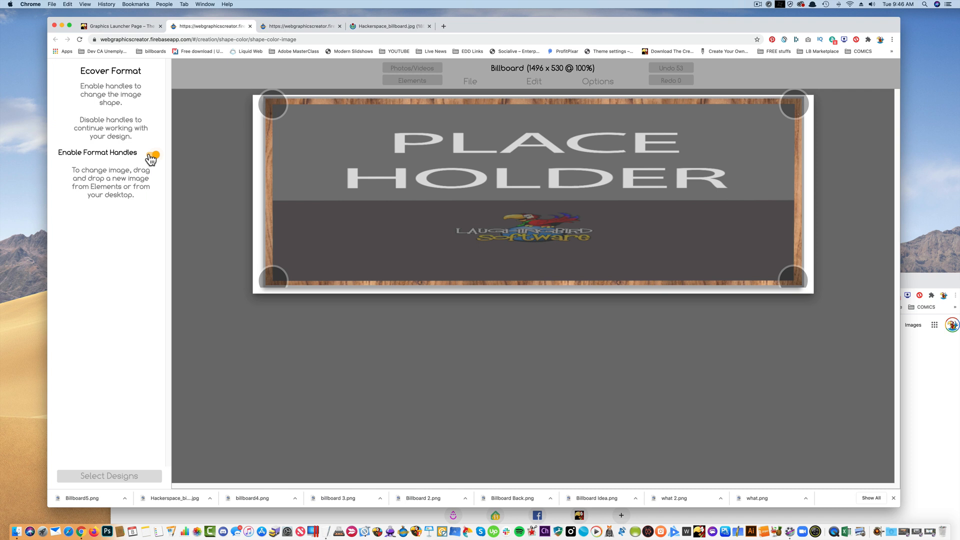
pyautogui.click(153, 153)
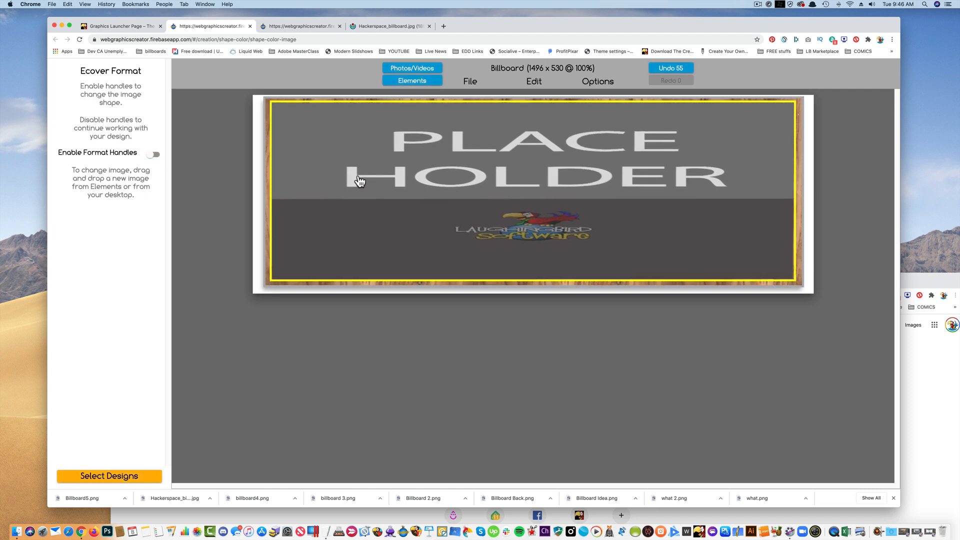
pyautogui.moveTo(807, 115)
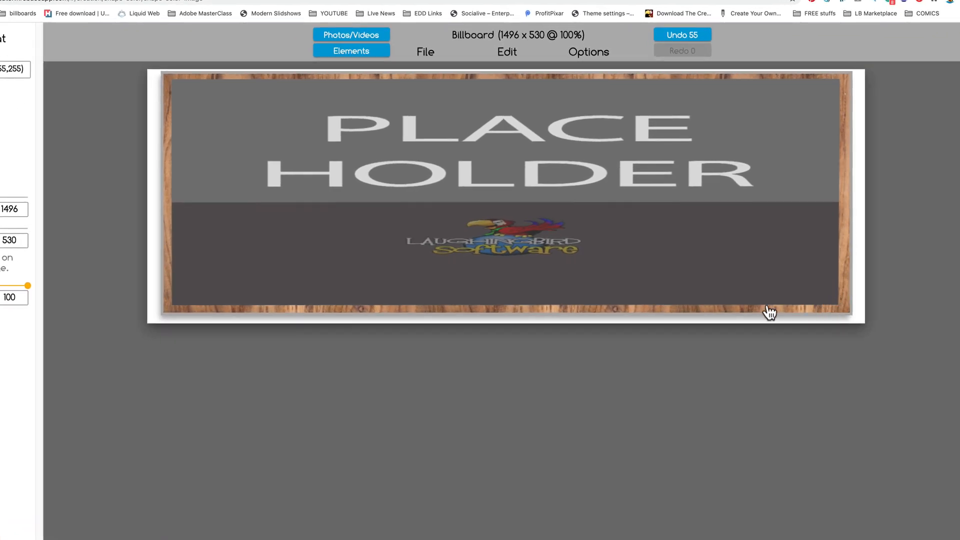
pyautogui.moveTo(158, 228)
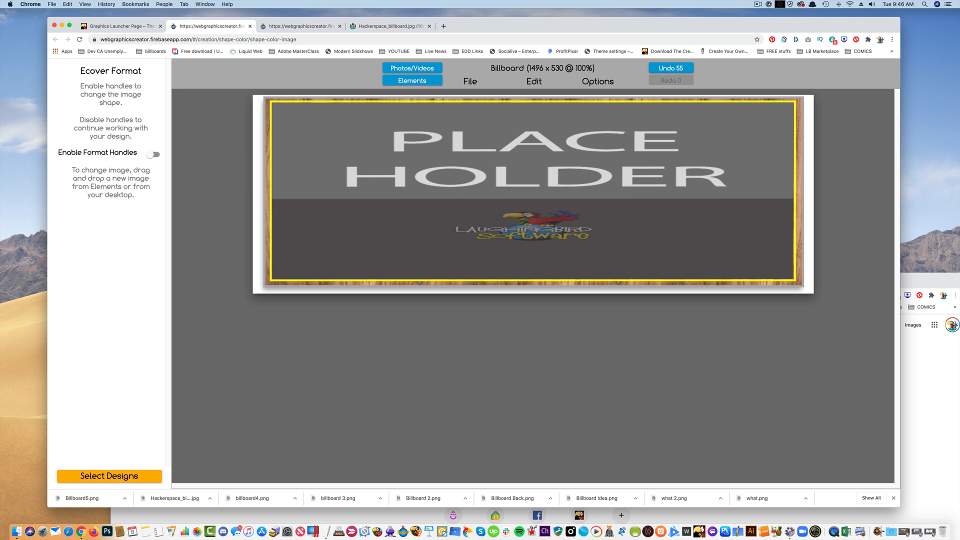
pyautogui.moveTo(895, 36)
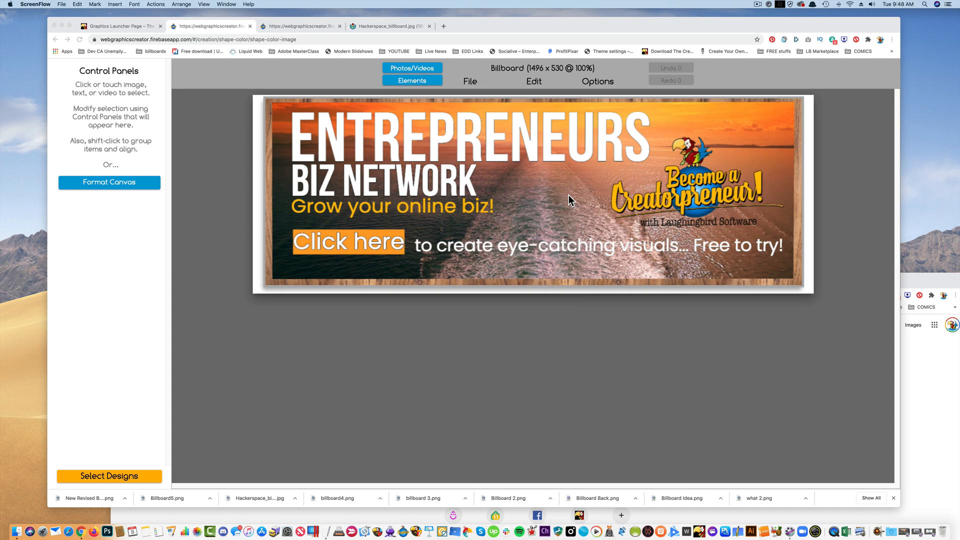
pyautogui.moveTo(515, 210)
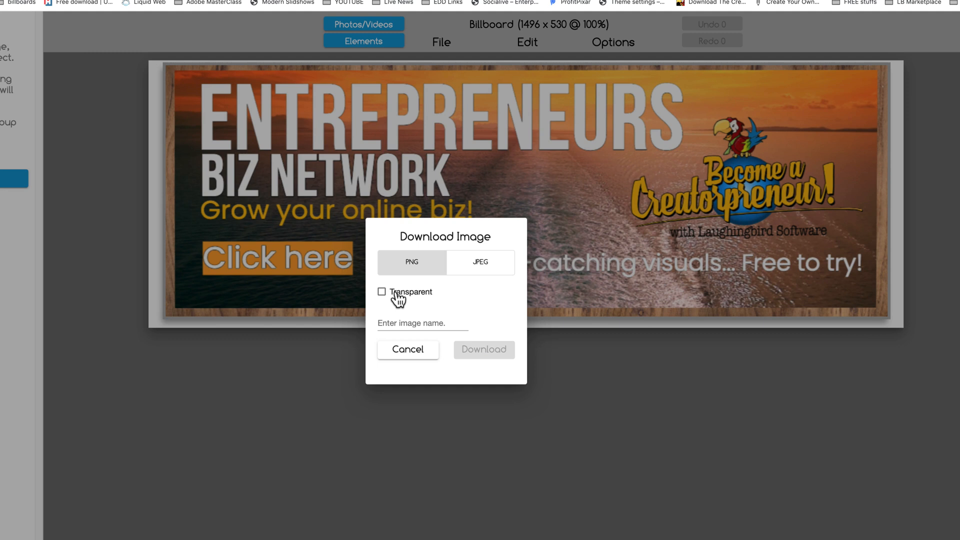
pyautogui.moveTo(166, 307)
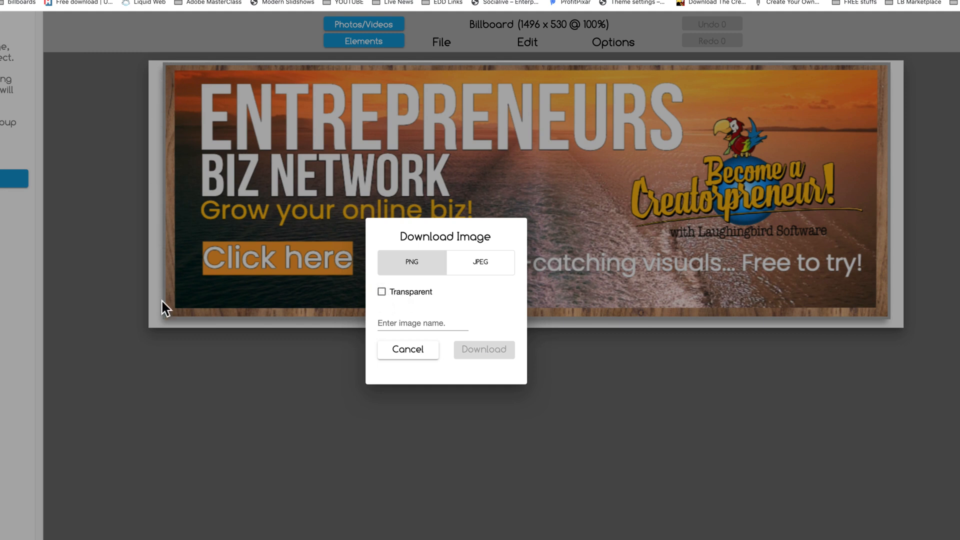
pyautogui.moveTo(382, 298)
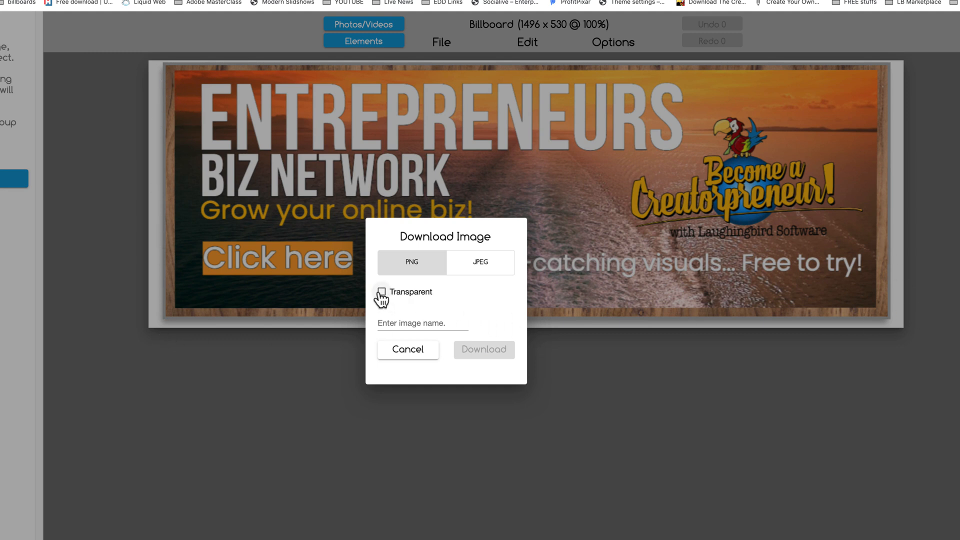
# Step: Download the framed banner as a transparent PNG named 'revised banner 2'
pyautogui.click(381, 291)
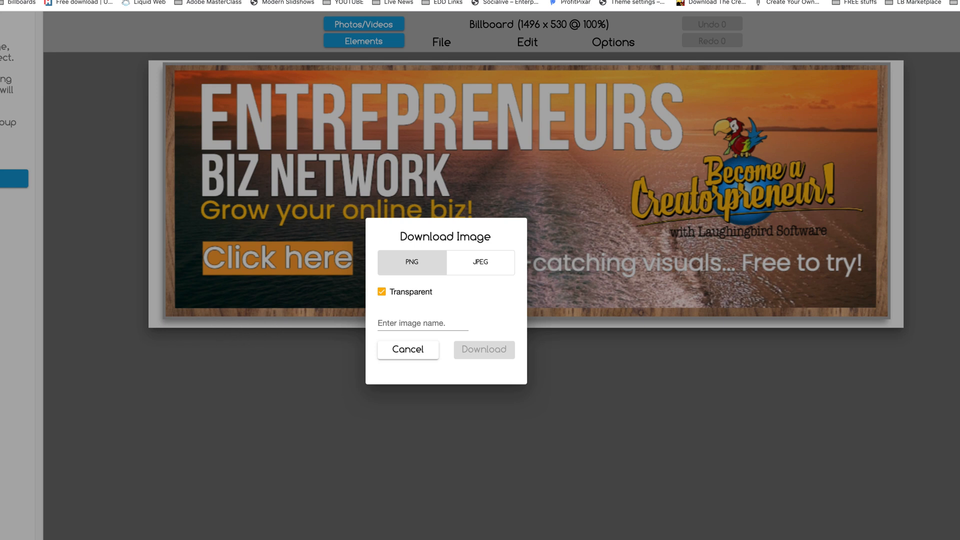
pyautogui.moveTo(418, 299)
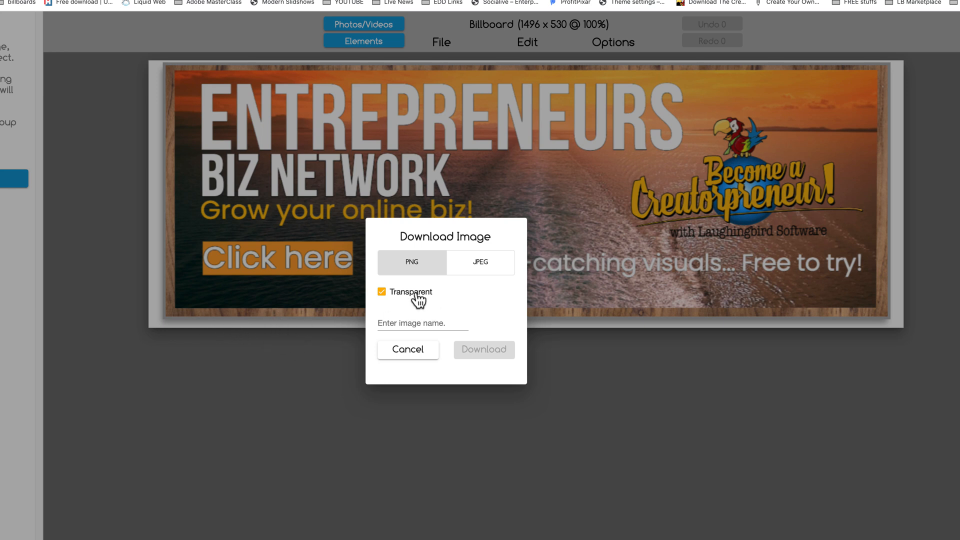
pyautogui.click(421, 322)
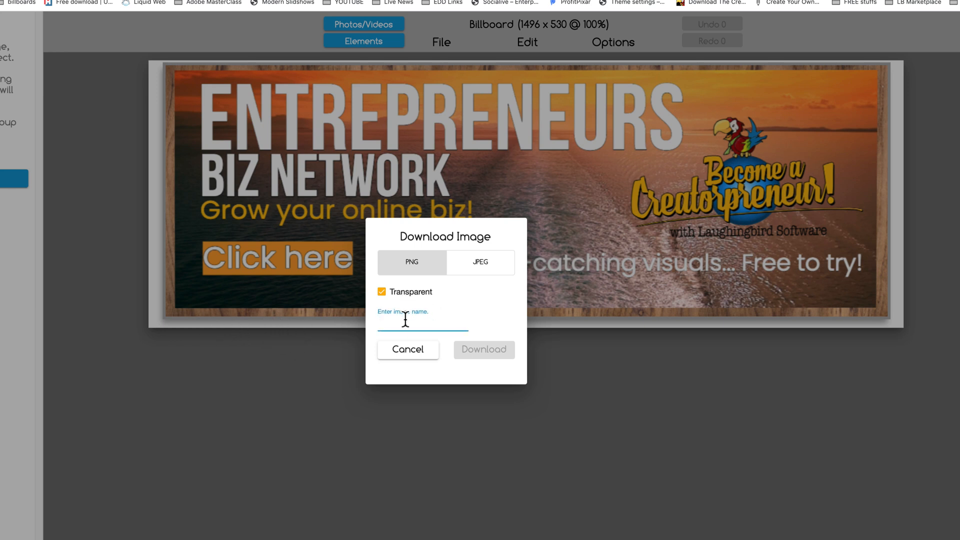
pyautogui.write('revid')
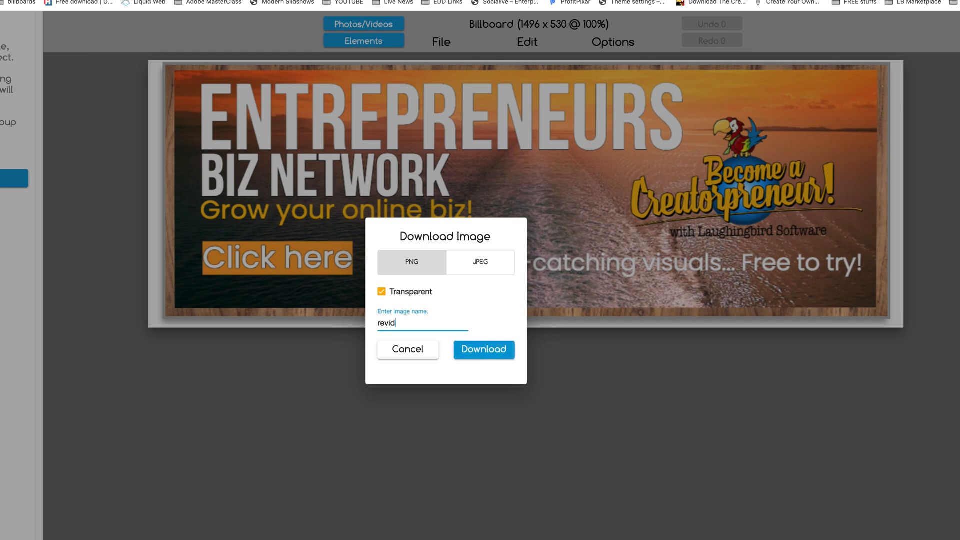
pyautogui.write('revised banner 2')
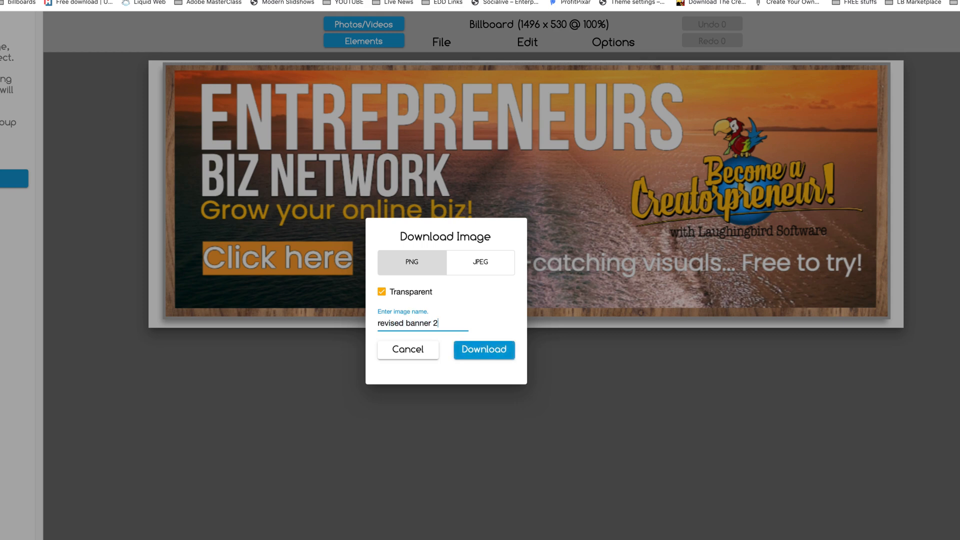
pyautogui.click(482, 349)
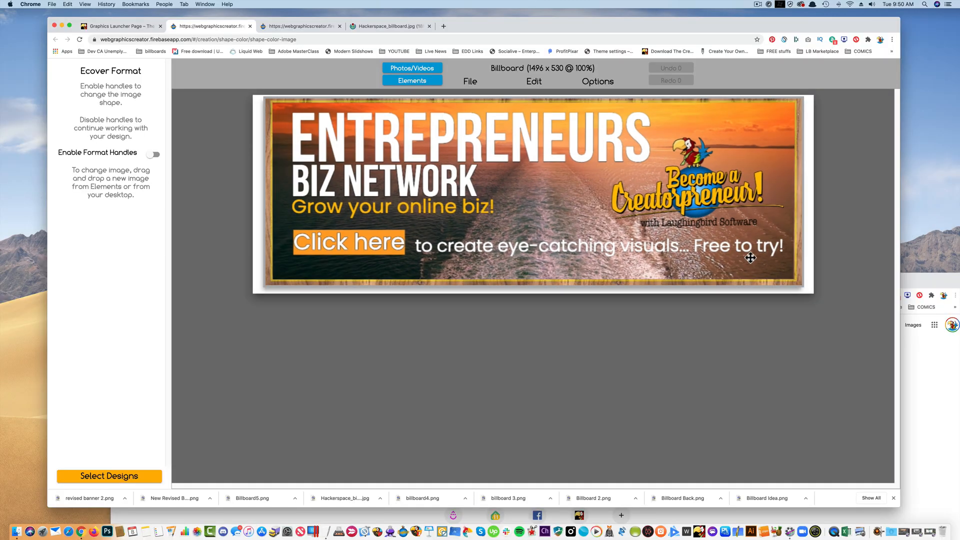
# Step: Place the Advertise Here roadside billboard photo onto the canvas
pyautogui.click(669, 68)
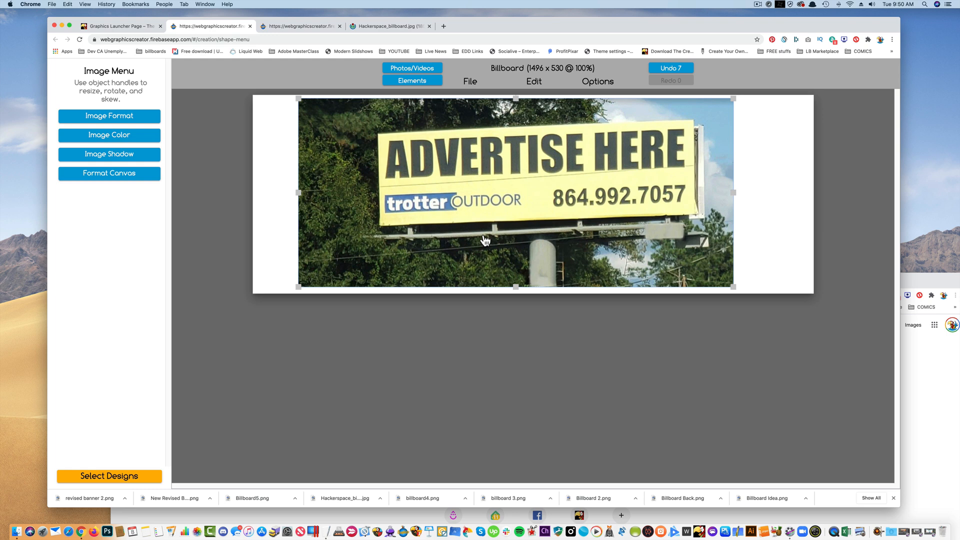
pyautogui.moveTo(469, 81)
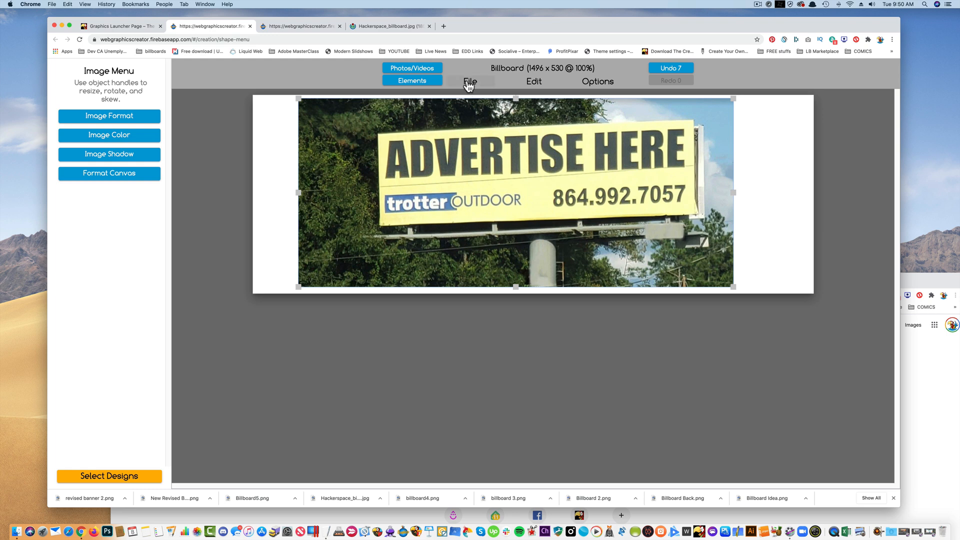
# Step: Add a placeholder over the billboard's face and drop the saved banner into it
pyautogui.click(533, 81)
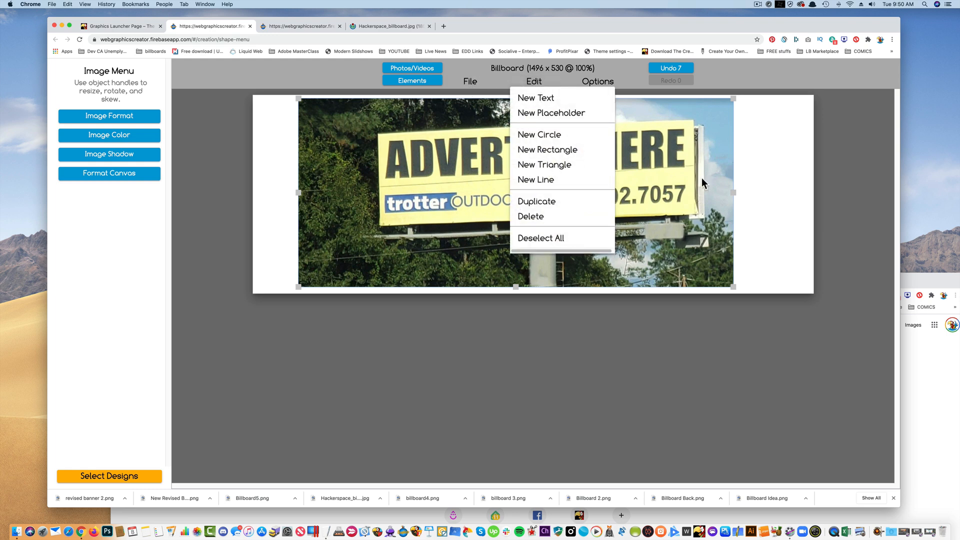
pyautogui.moveTo(532, 127)
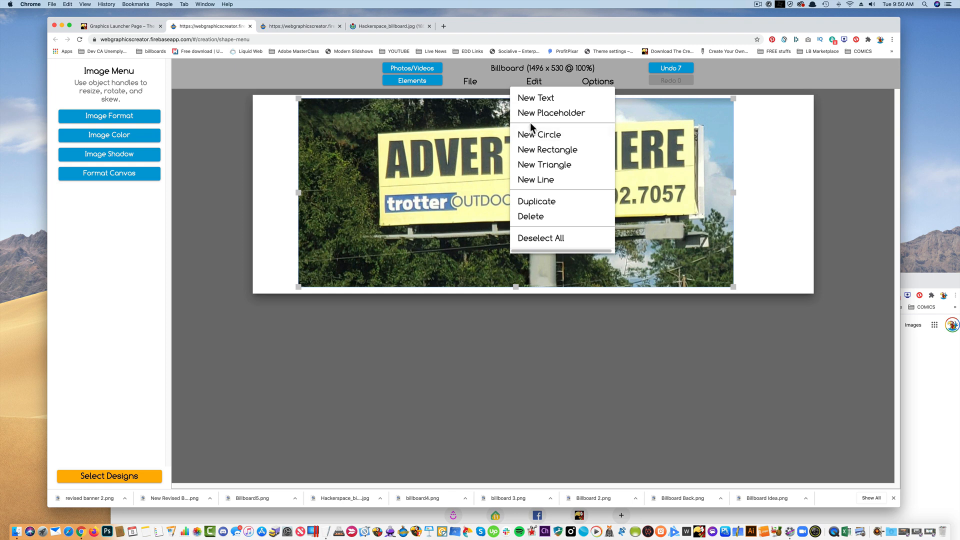
pyautogui.click(550, 113)
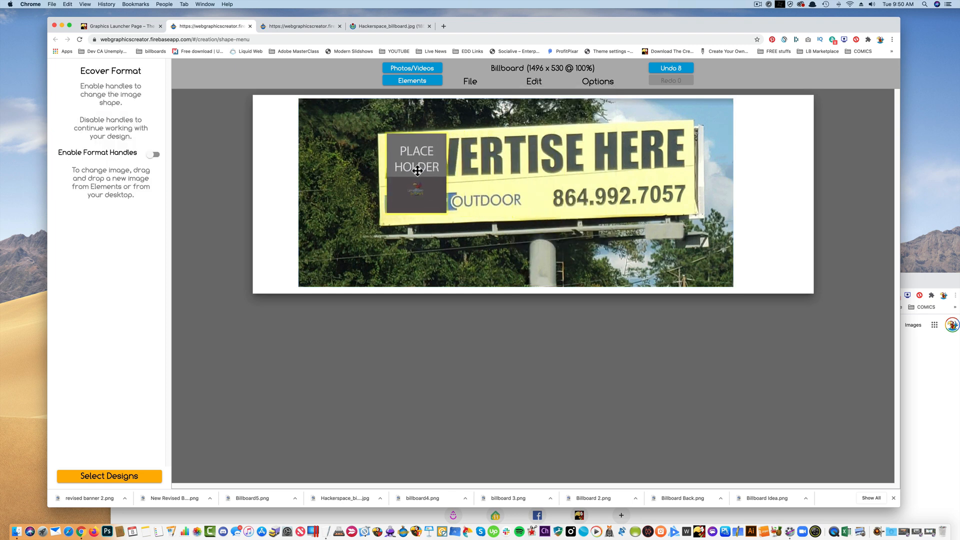
pyautogui.click(153, 154)
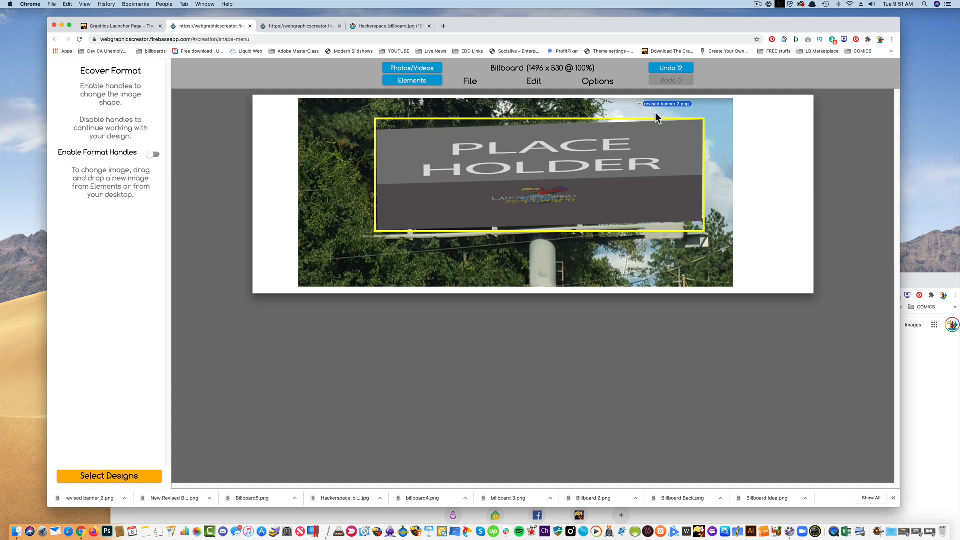
pyautogui.click(152, 154)
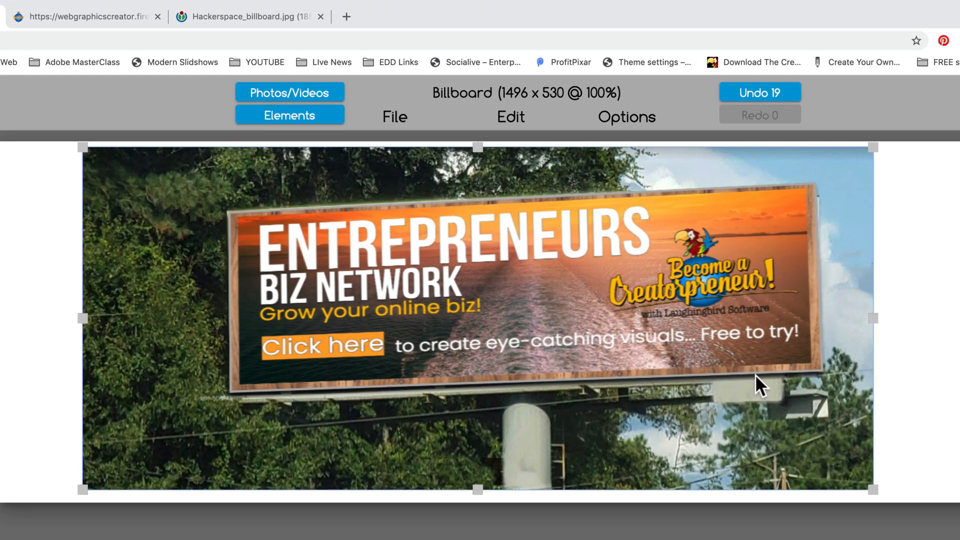
pyautogui.moveTo(300, 407)
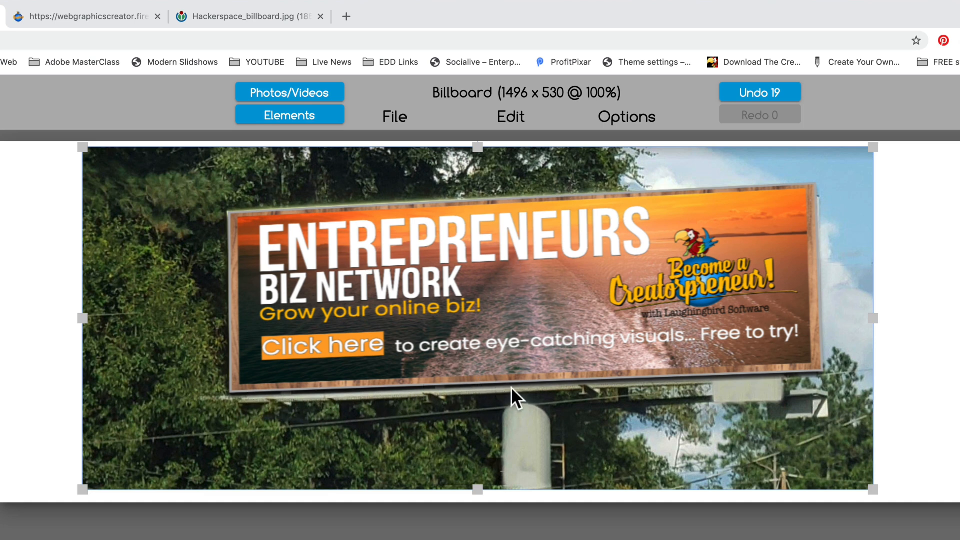
pyautogui.moveTo(692, 395)
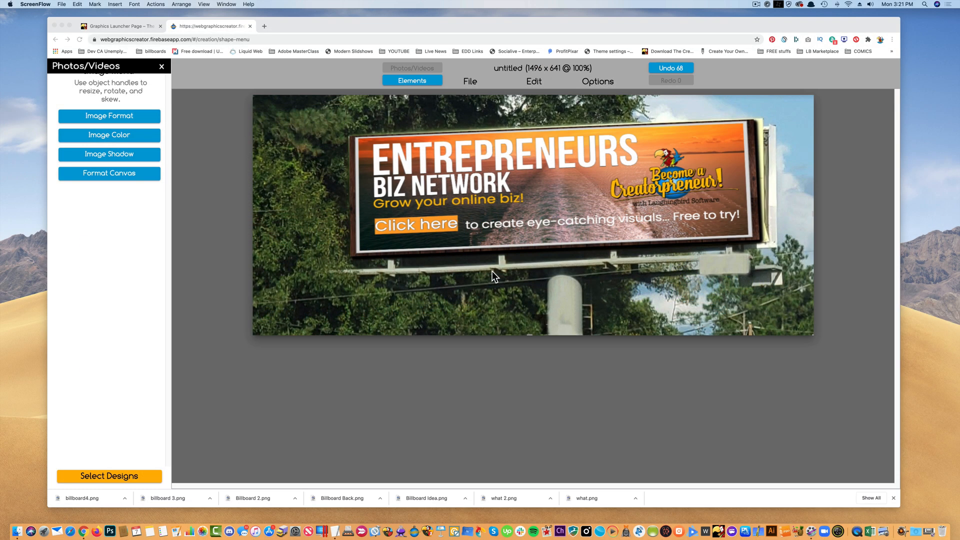
pyautogui.moveTo(530, 273)
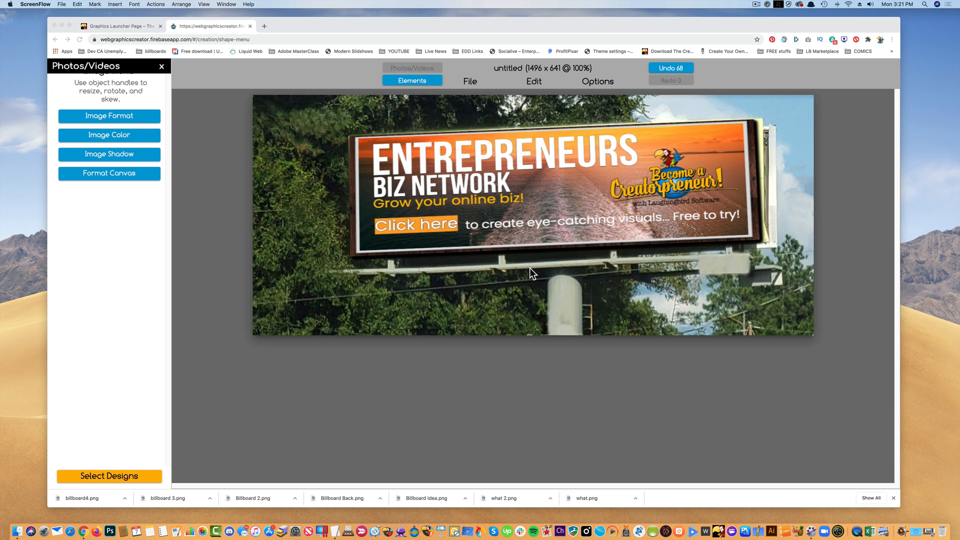
pyautogui.moveTo(575, 317)
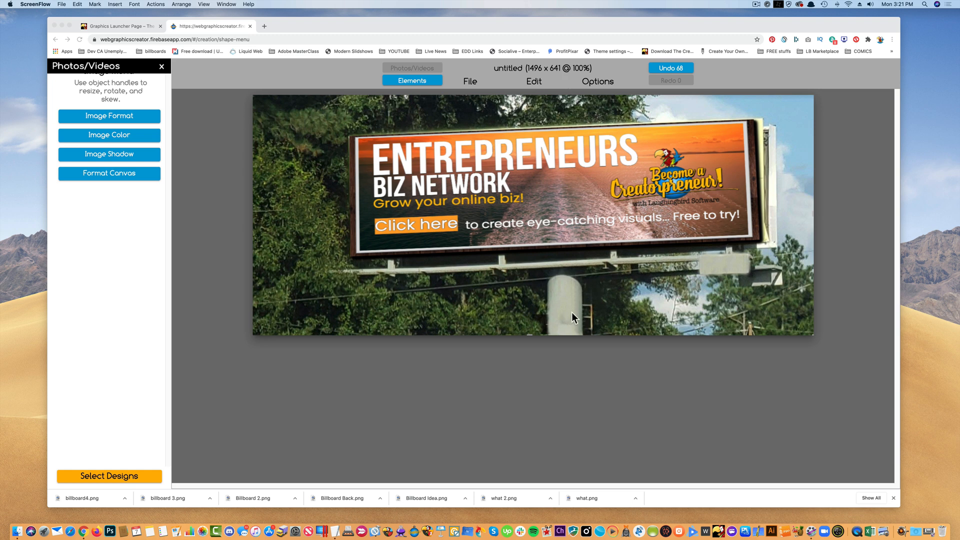
pyautogui.moveTo(476, 313)
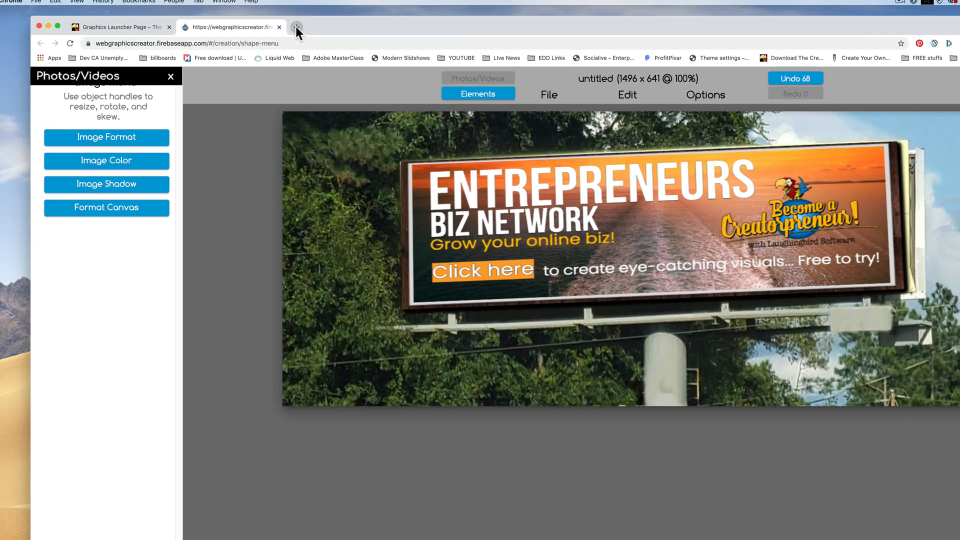
# Step: Open a new Chrome tab beside the finished billboard mockup
pyautogui.click(297, 27)
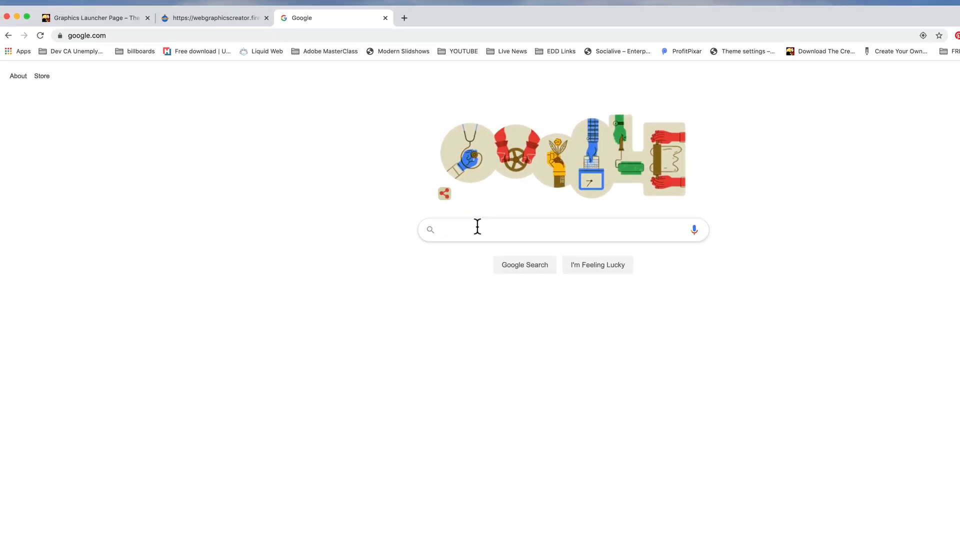
# Step: Search Google Images for 'billboards', then refine to 'blank billboards'
pyautogui.write('billboards')
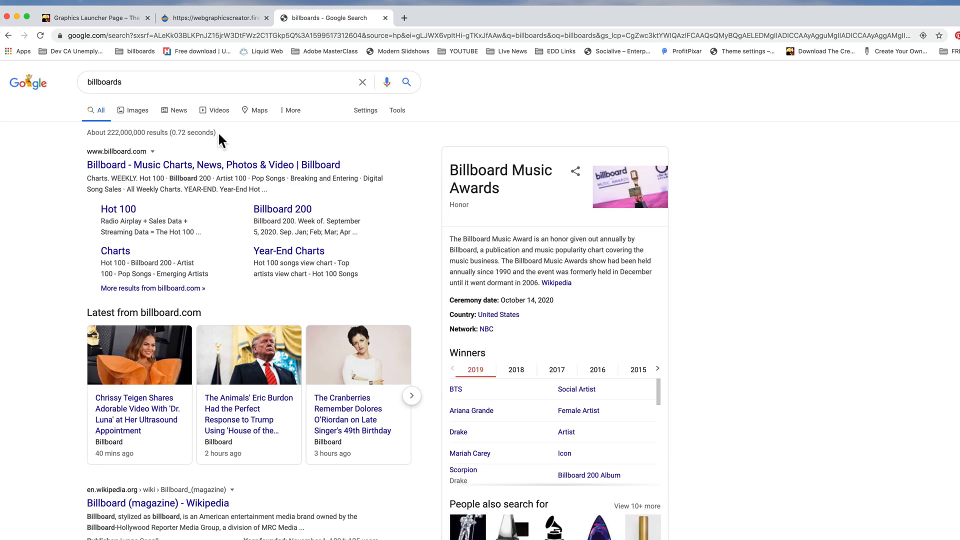
pyautogui.click(137, 110)
pyautogui.write('blank ')
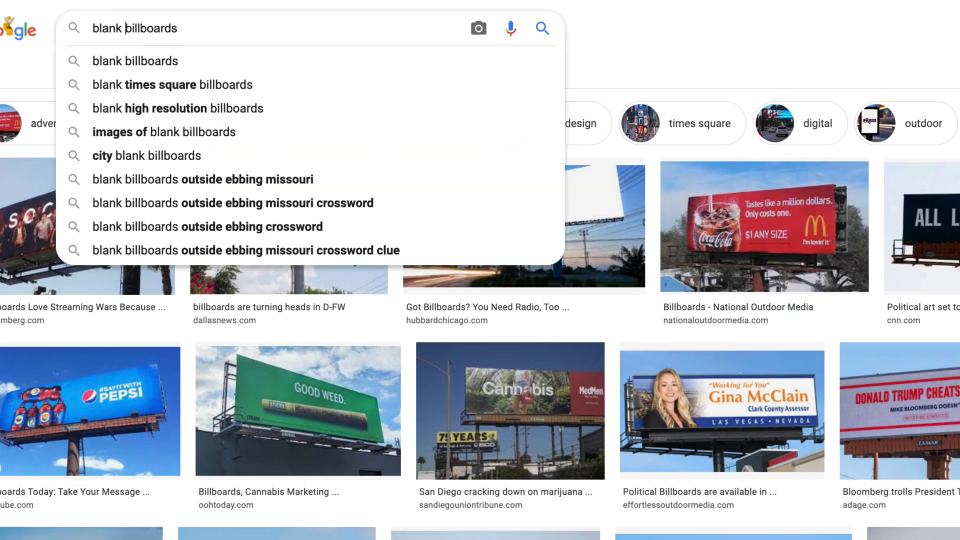
pyautogui.click(541, 28)
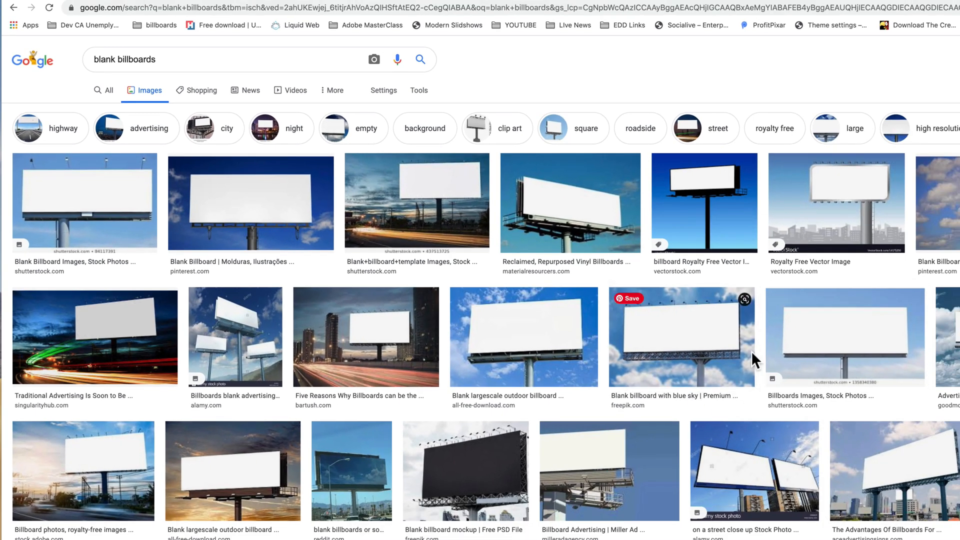
pyautogui.moveTo(719, 526)
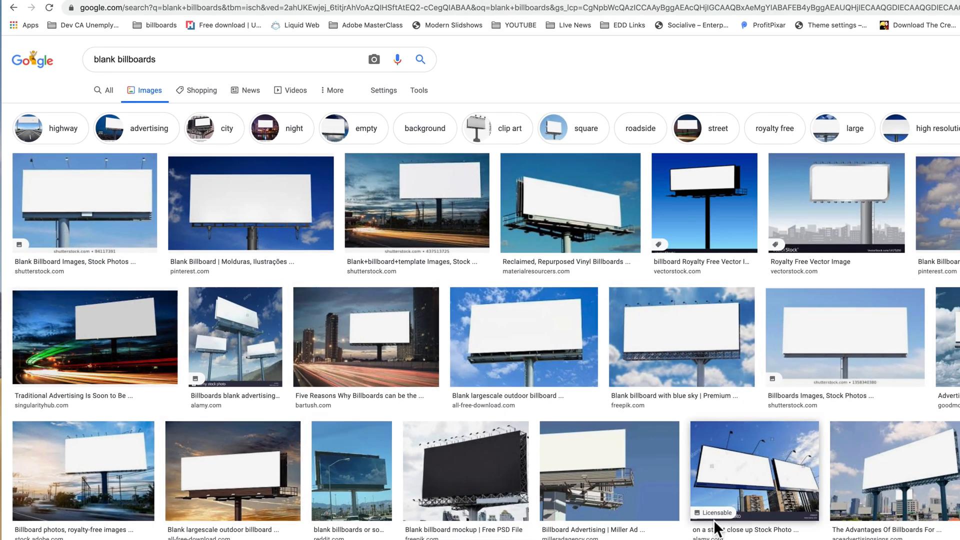
pyautogui.moveTo(723, 348)
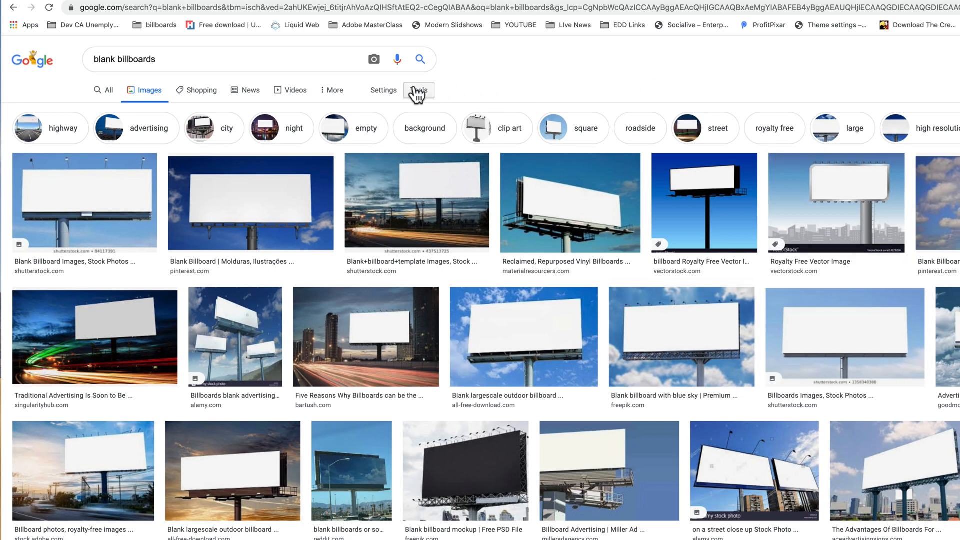
# Step: Filter the blank billboard image results by Usage Rights to Creative Commons licenses and browse them
pyautogui.click(418, 90)
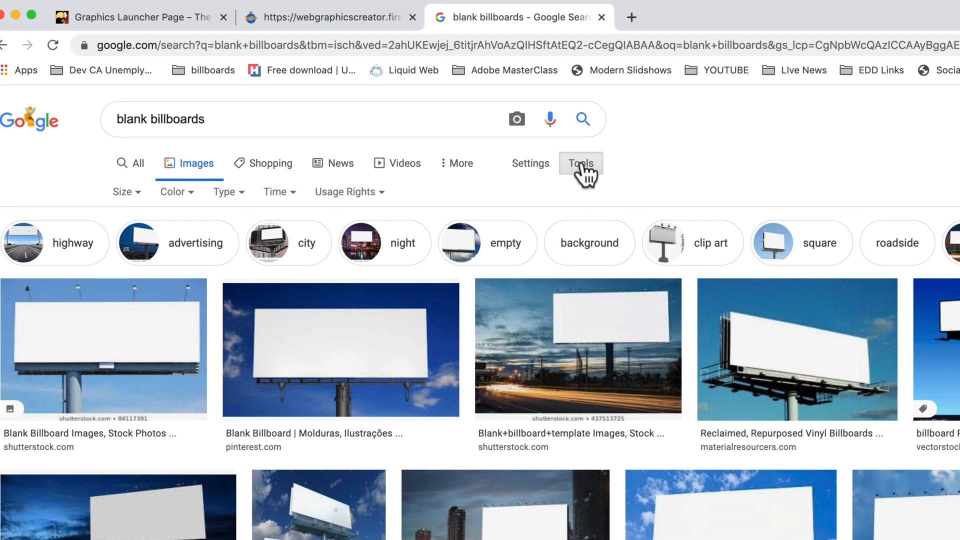
pyautogui.click(344, 192)
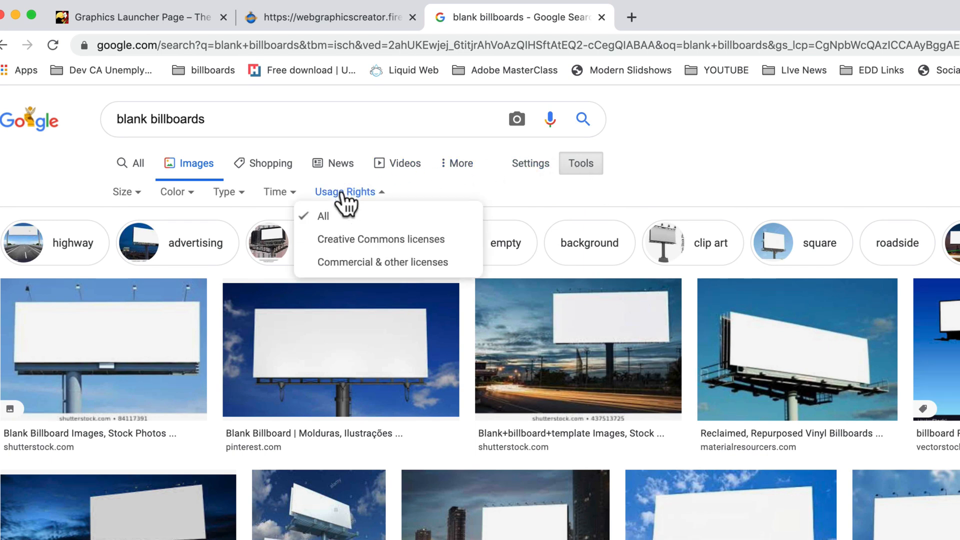
pyautogui.moveTo(355, 239)
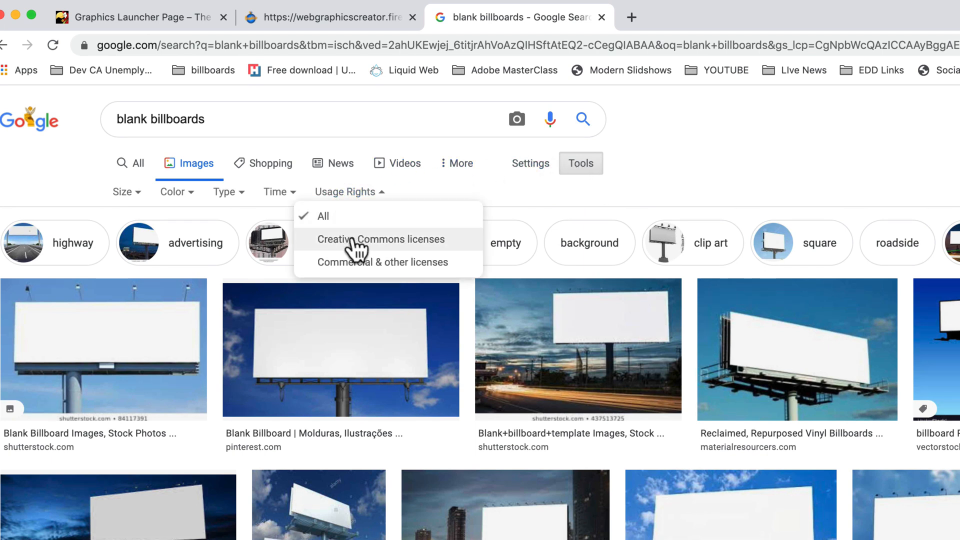
pyautogui.click(382, 239)
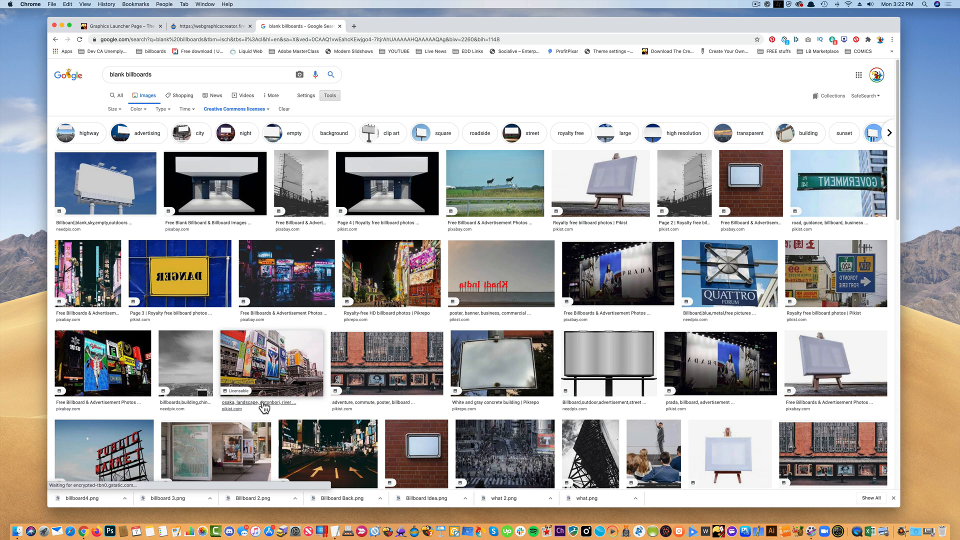
pyautogui.moveTo(637, 348)
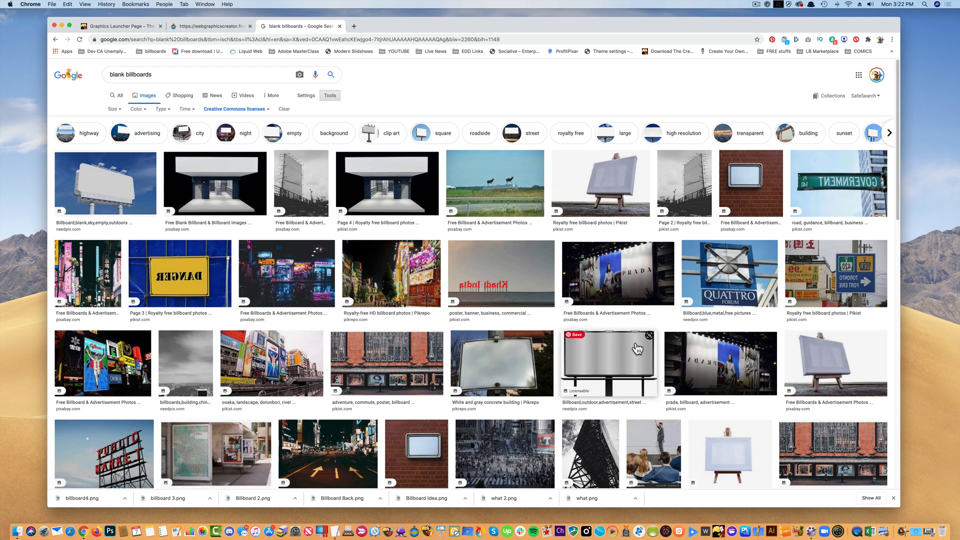
pyautogui.moveTo(196, 207)
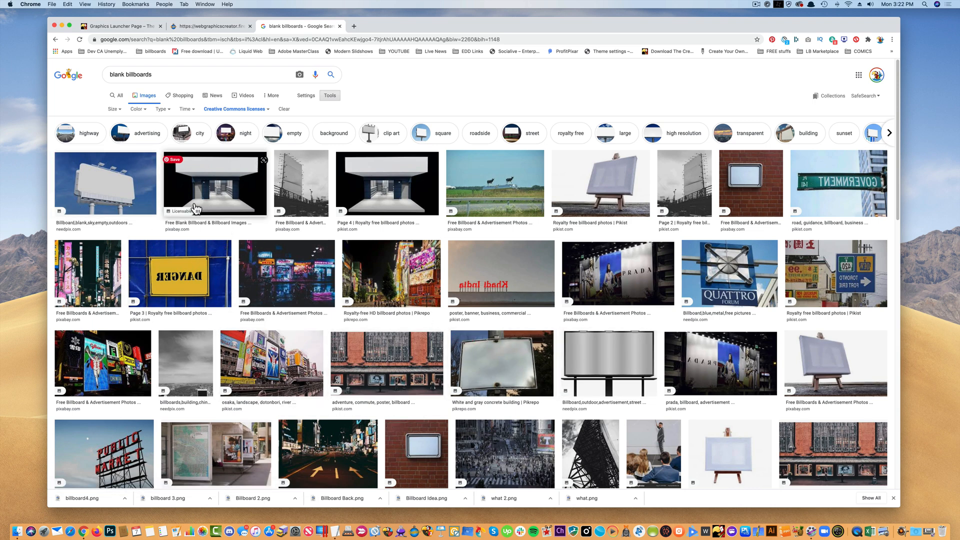
pyautogui.scroll(-3)
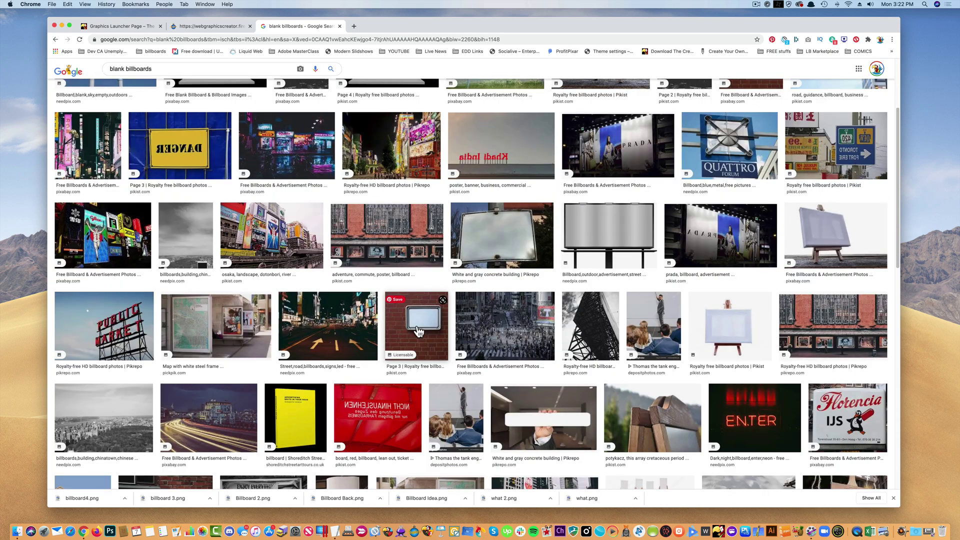
pyautogui.scroll(-3)
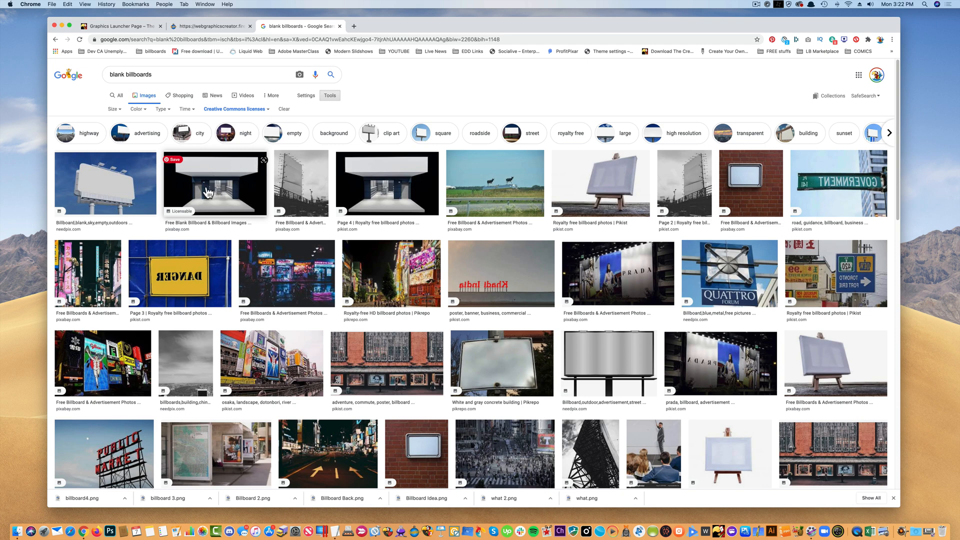
# Step: From the bookmarks, load the Hackerspace billboard page and its 1024px download, with image options shown
pyautogui.click(154, 52)
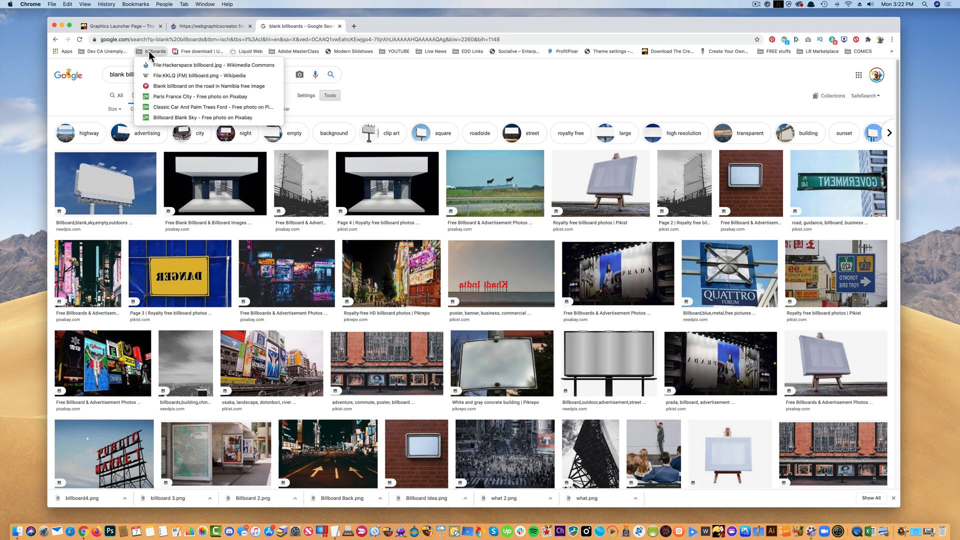
pyautogui.moveTo(186, 65)
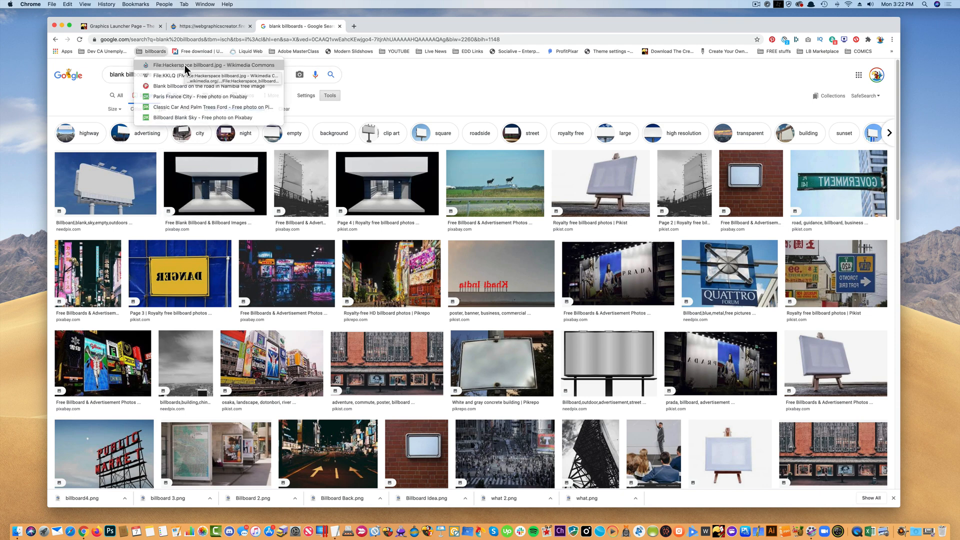
pyautogui.click(211, 65)
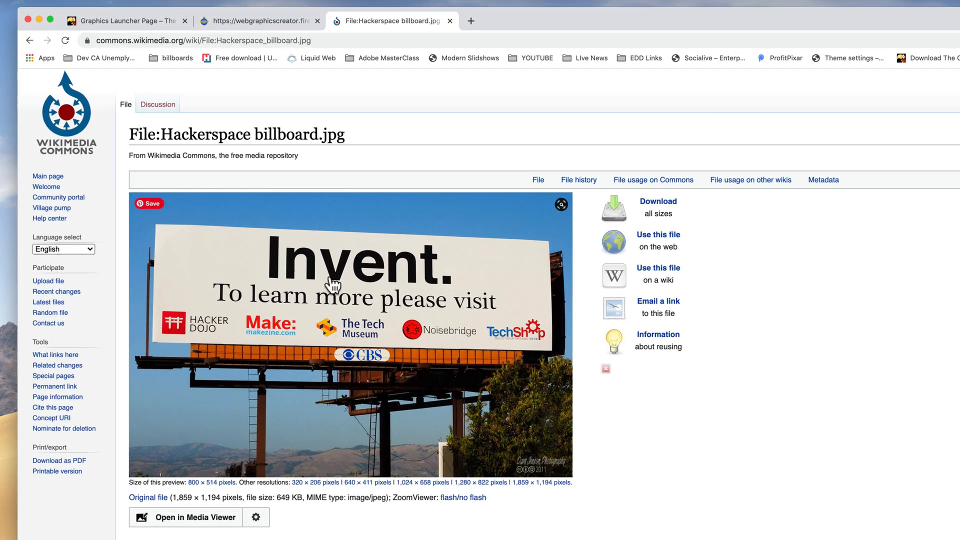
pyautogui.click(657, 201)
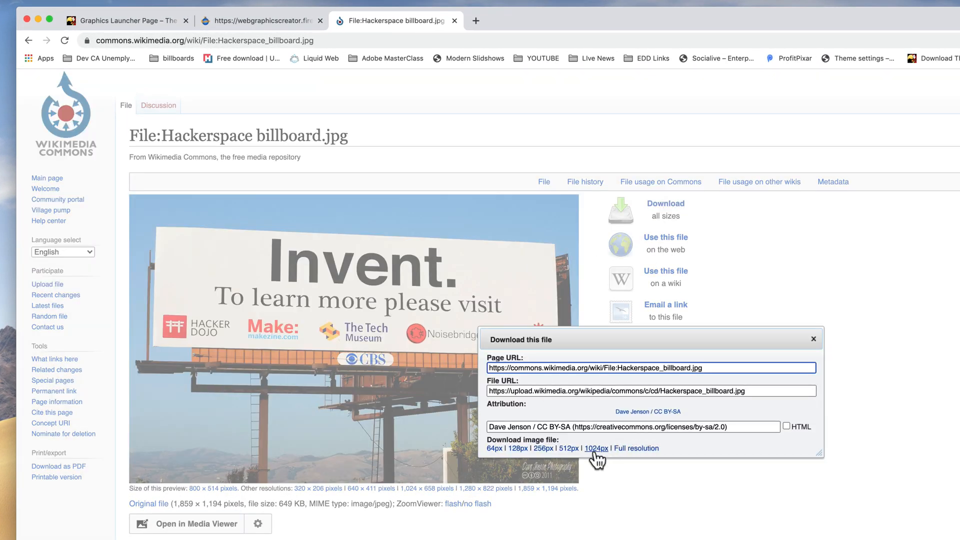
pyautogui.click(594, 448)
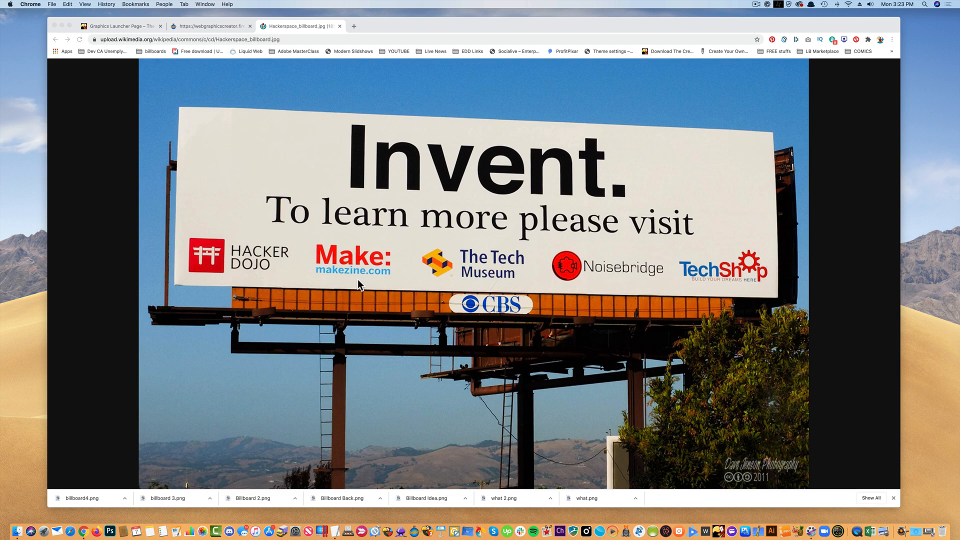
pyautogui.rightClick(358, 285)
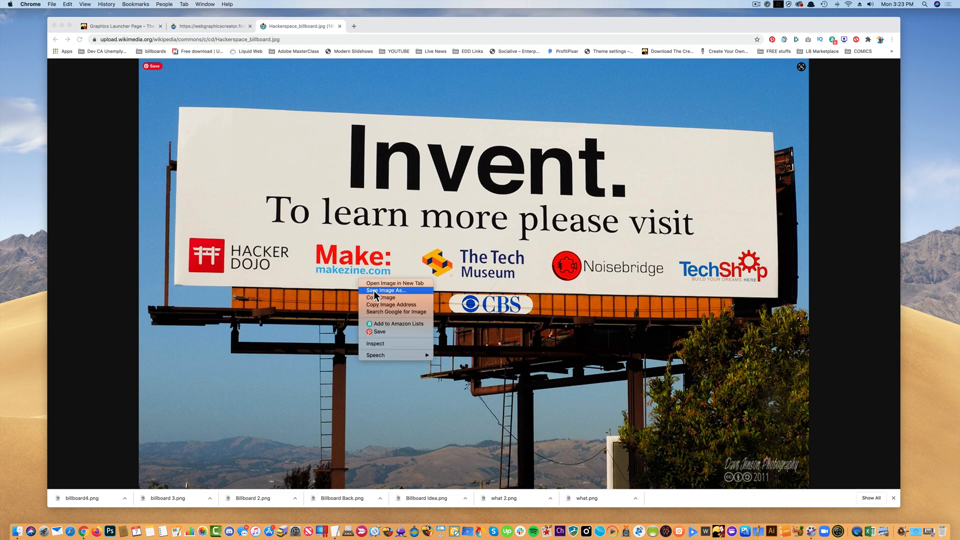
# Step: Save the Hackerspace billboard photo to the computer and return to the banner design canvas
pyautogui.click(211, 25)
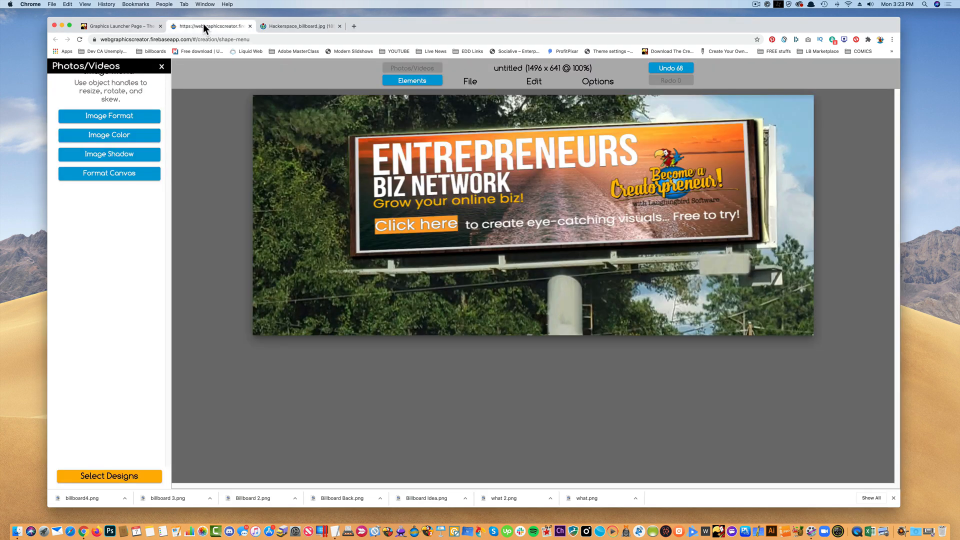
pyautogui.click(109, 173)
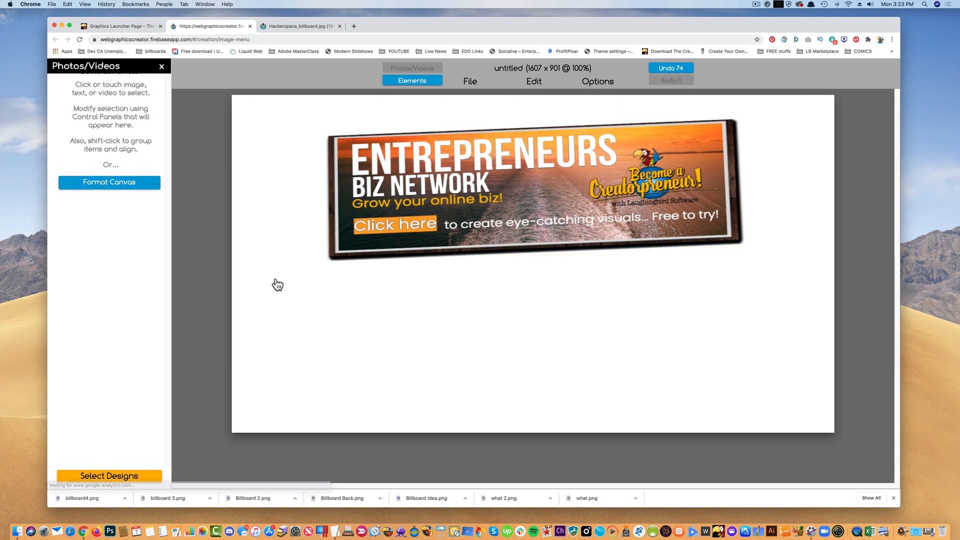
pyautogui.moveTo(277, 284)
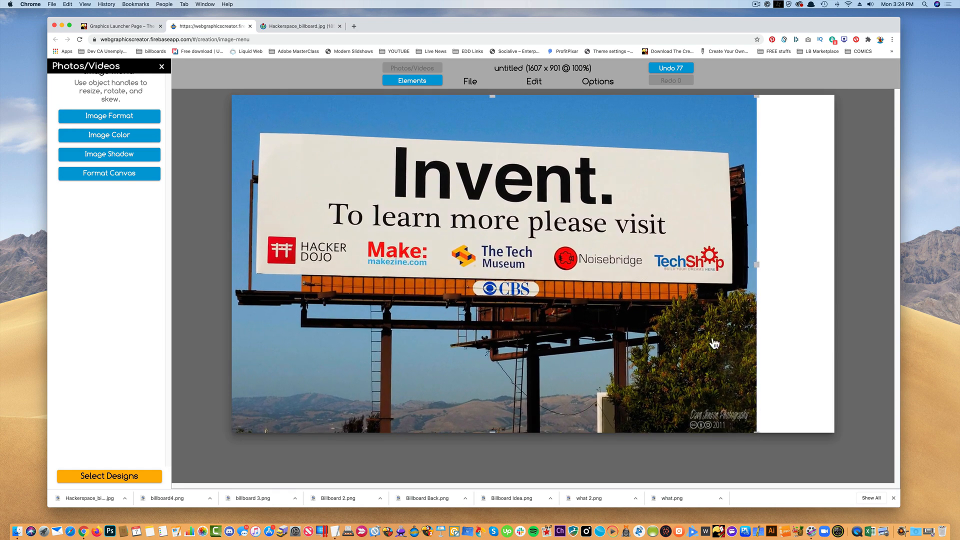
# Step: Reshape the banner with format handles to cover the Hackerspace billboard face
pyautogui.click(597, 81)
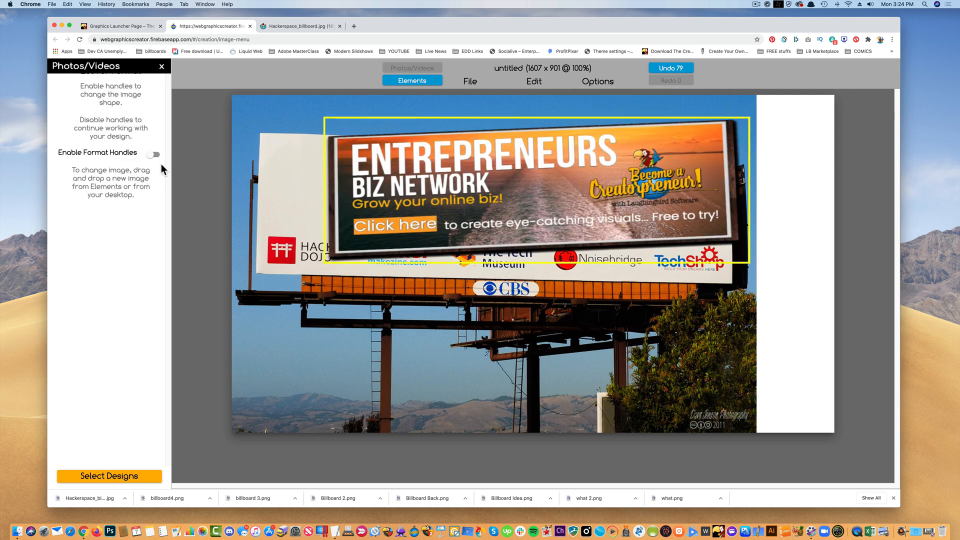
pyautogui.click(152, 153)
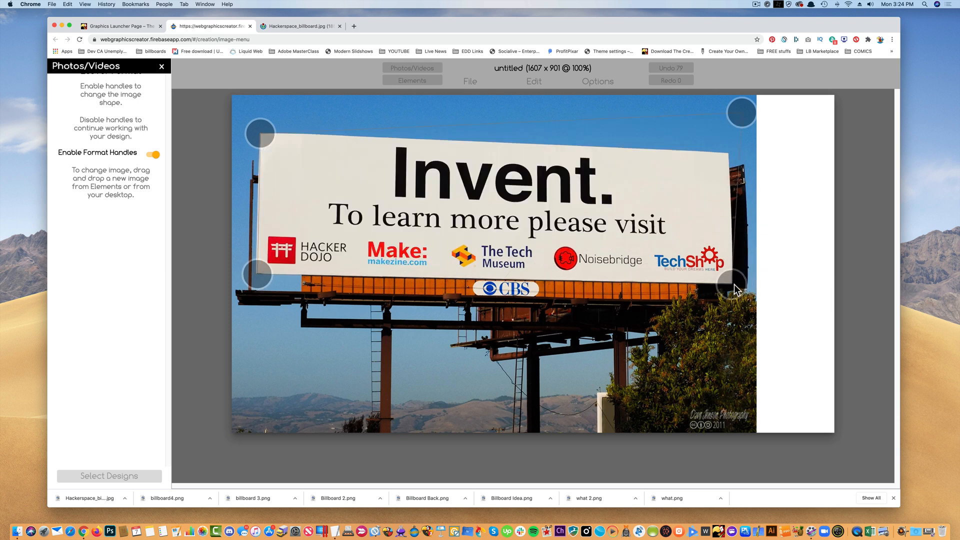
pyautogui.click(397, 76)
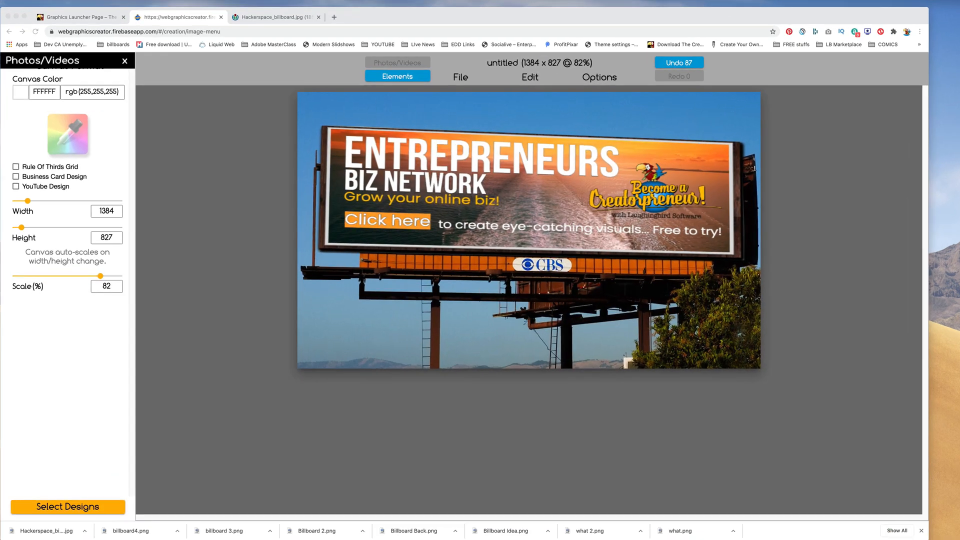